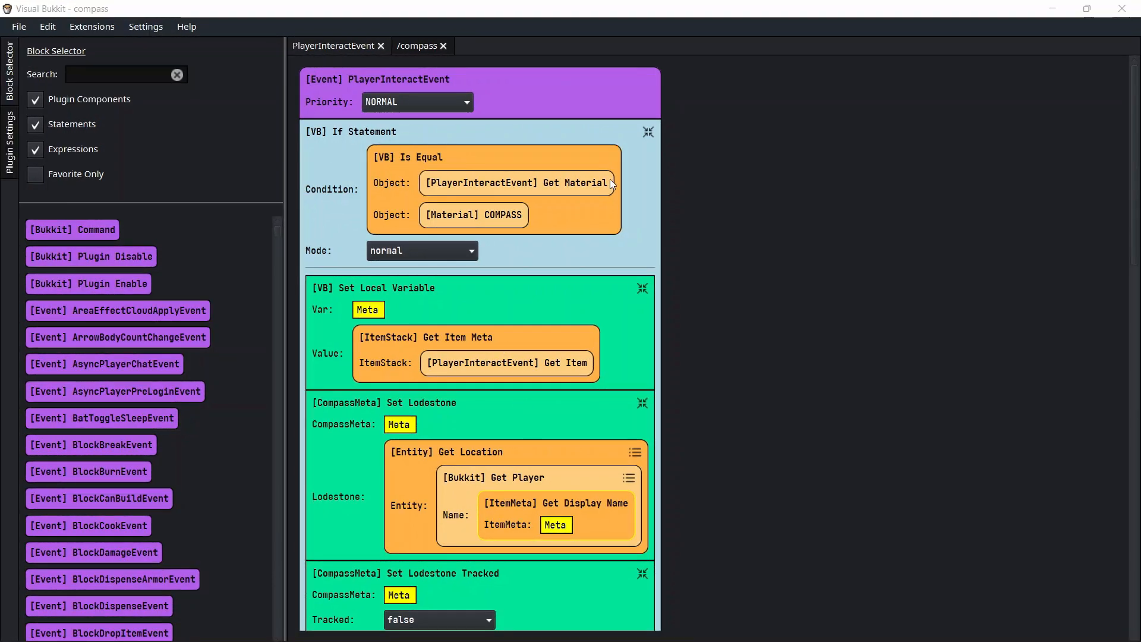
mouse_move(539, 112)
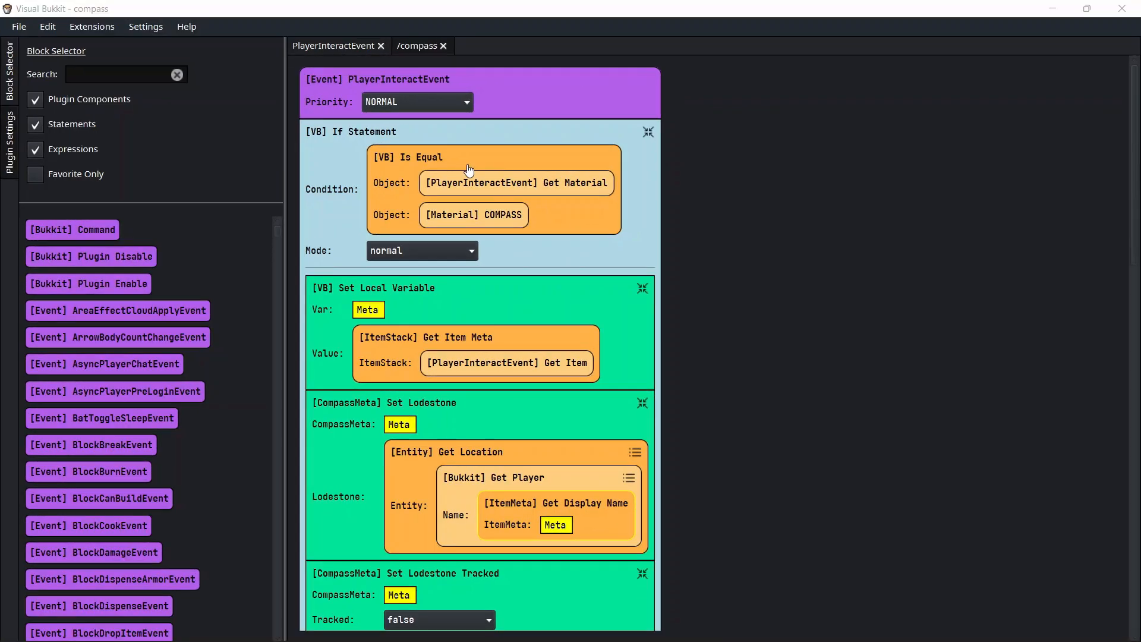
mouse_move(364, 122)
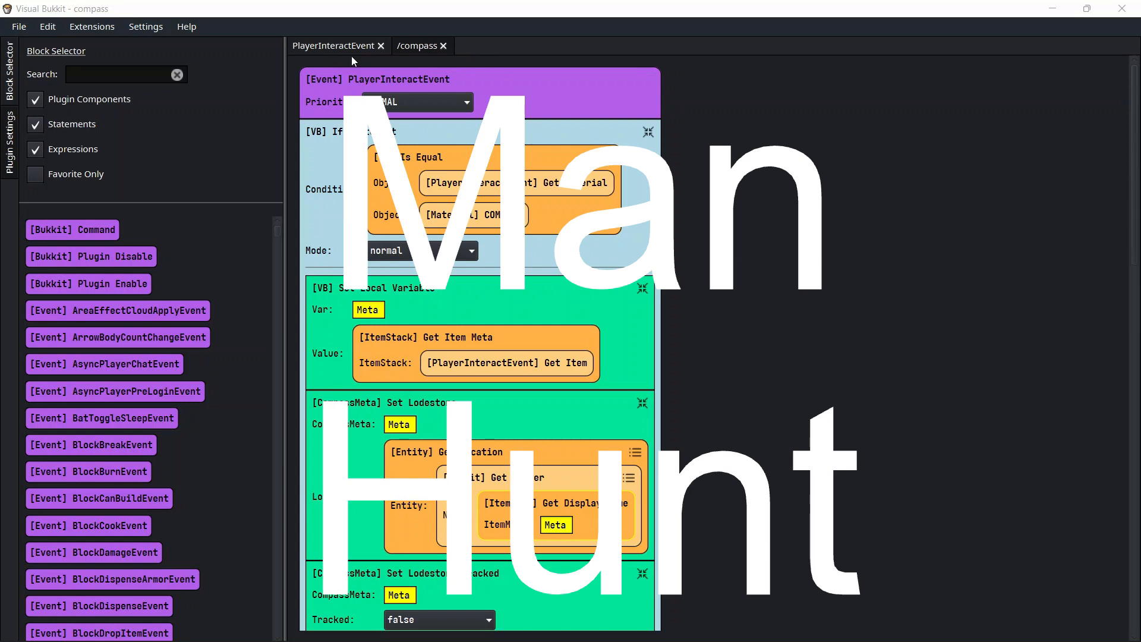
Run /compass AlmondBranchh in Minecraft chat to get a tracking compass.
left_click(416, 46)
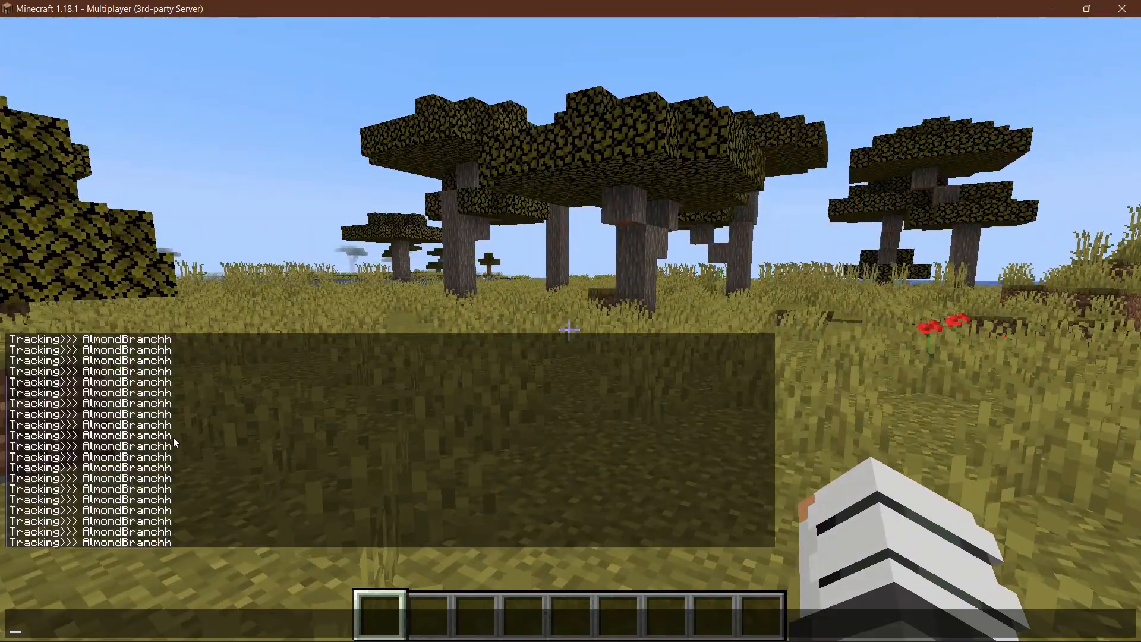
mouse_move(211, 415)
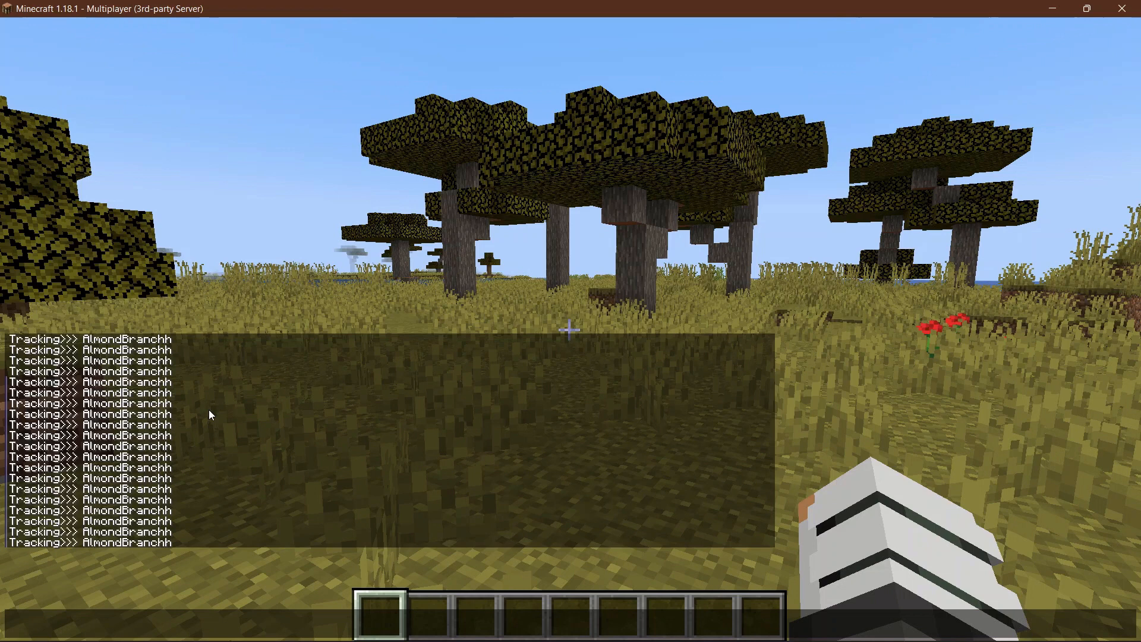
type("/compass")
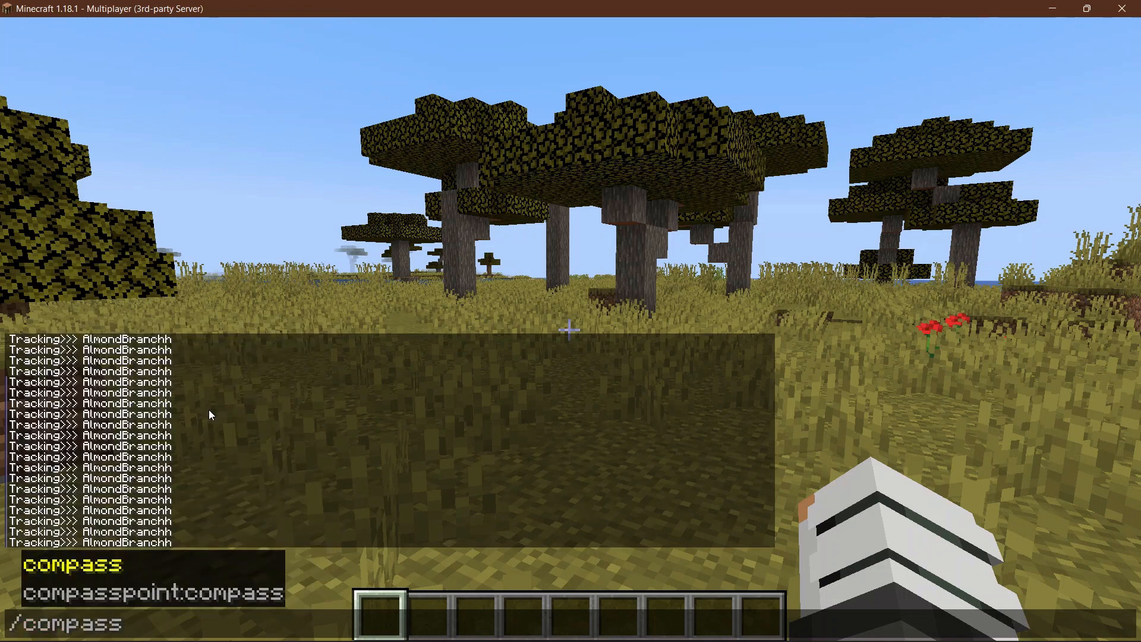
type("AlmondBranchh")
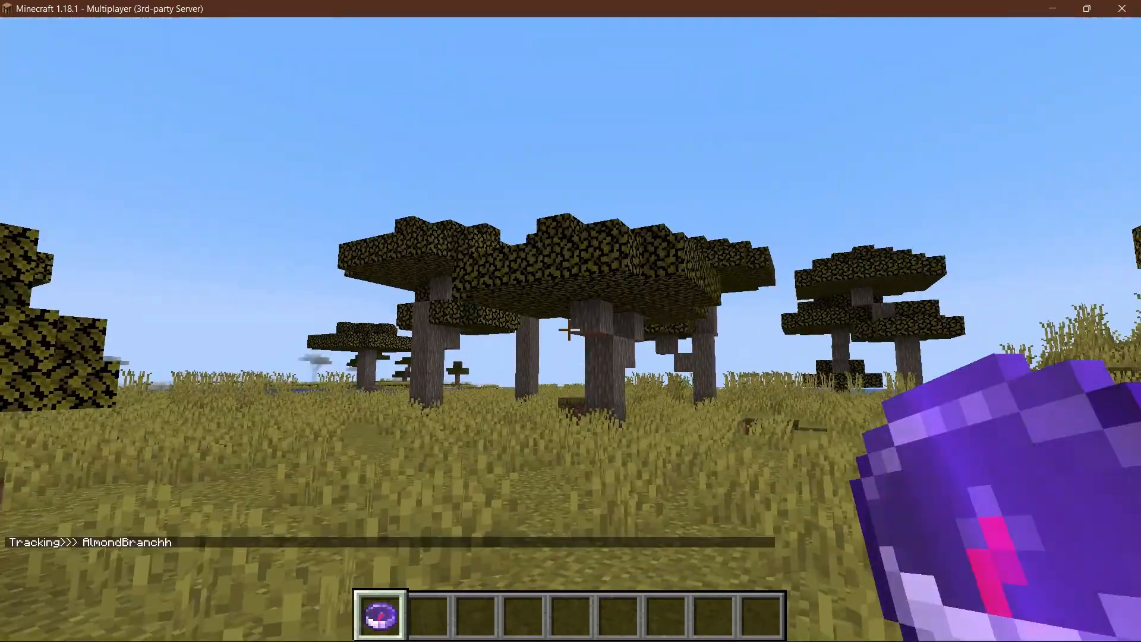
mouse_move(570, 328)
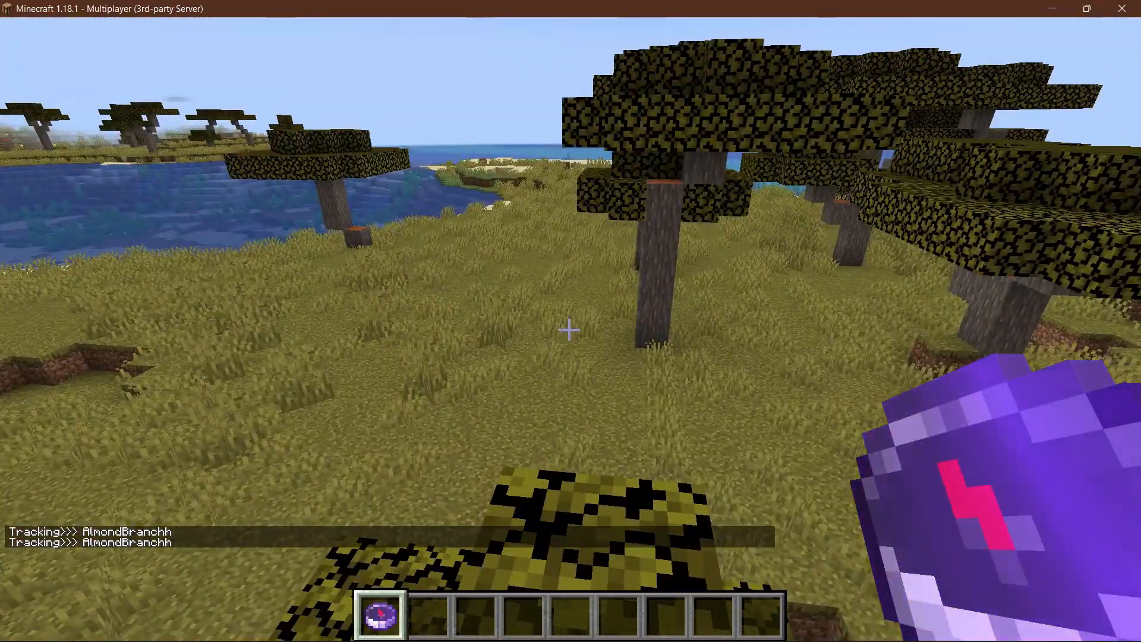
mouse_move(571, 331)
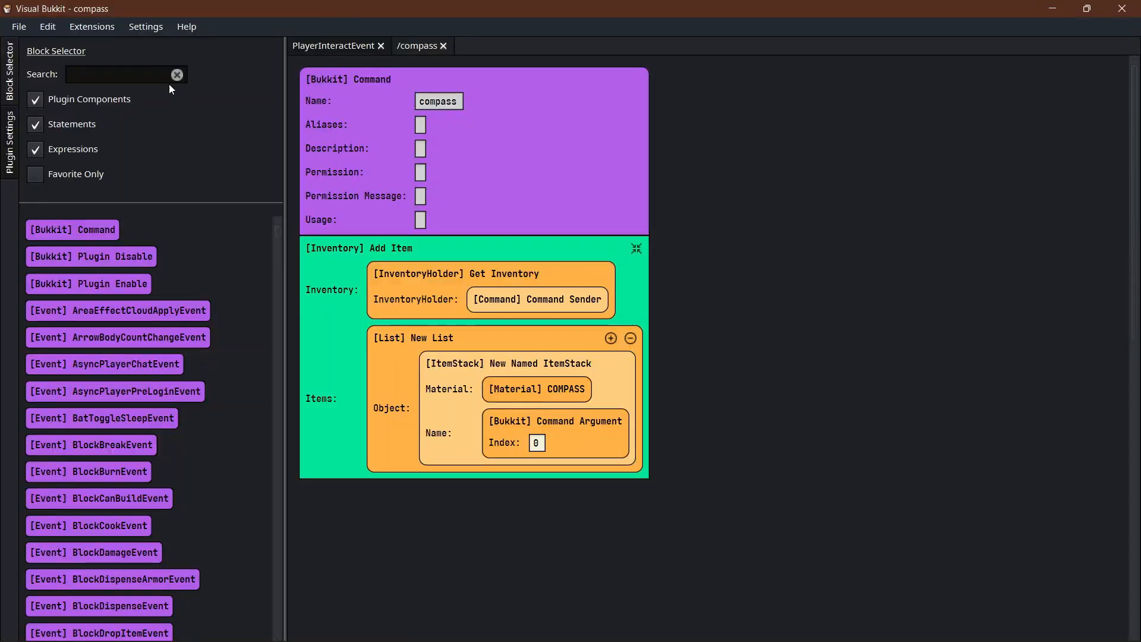
mouse_move(100, 229)
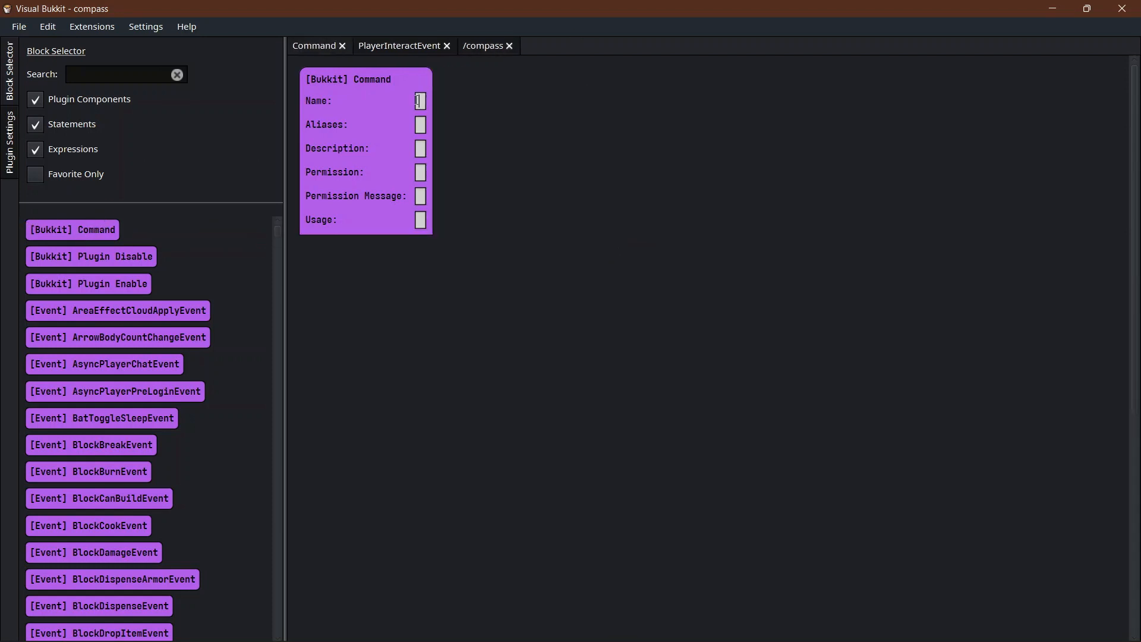
Create a command named compass and attach an [Inventory] Add Item block.
type("compass")
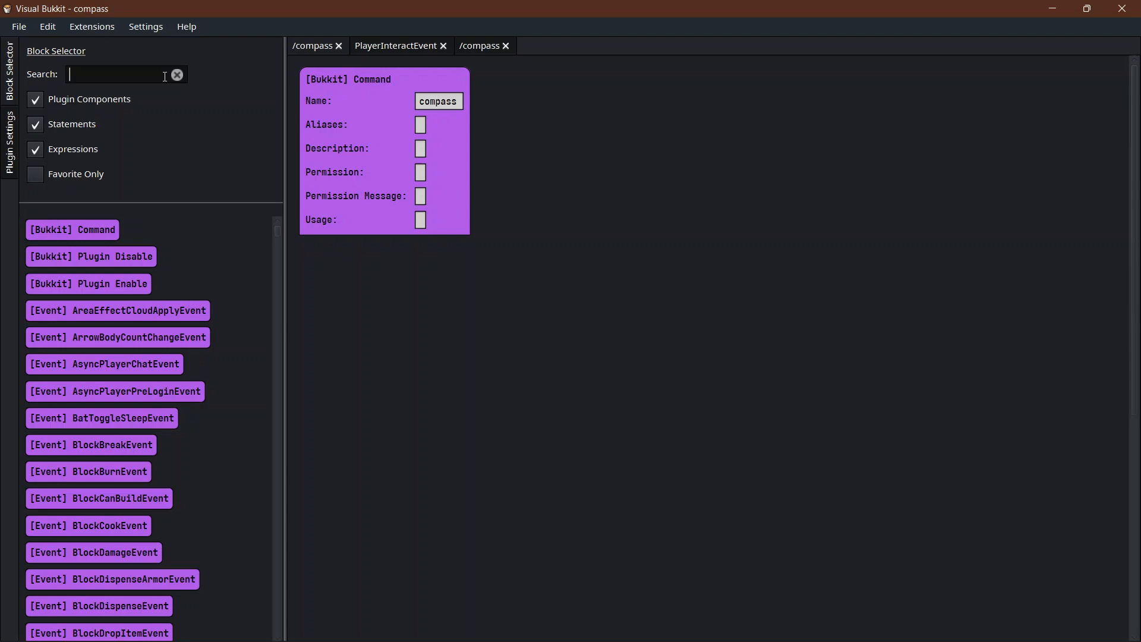
type("add it")
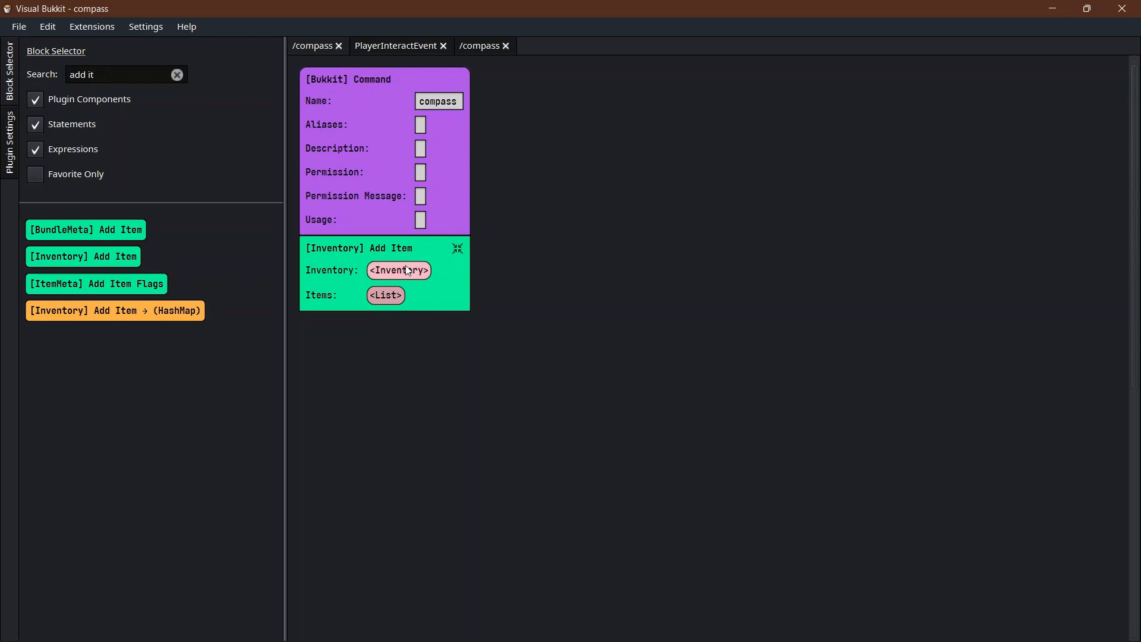
Set the Add Item inventory to Get Inventory of the Command Sender.
left_click(399, 270)
type("c")
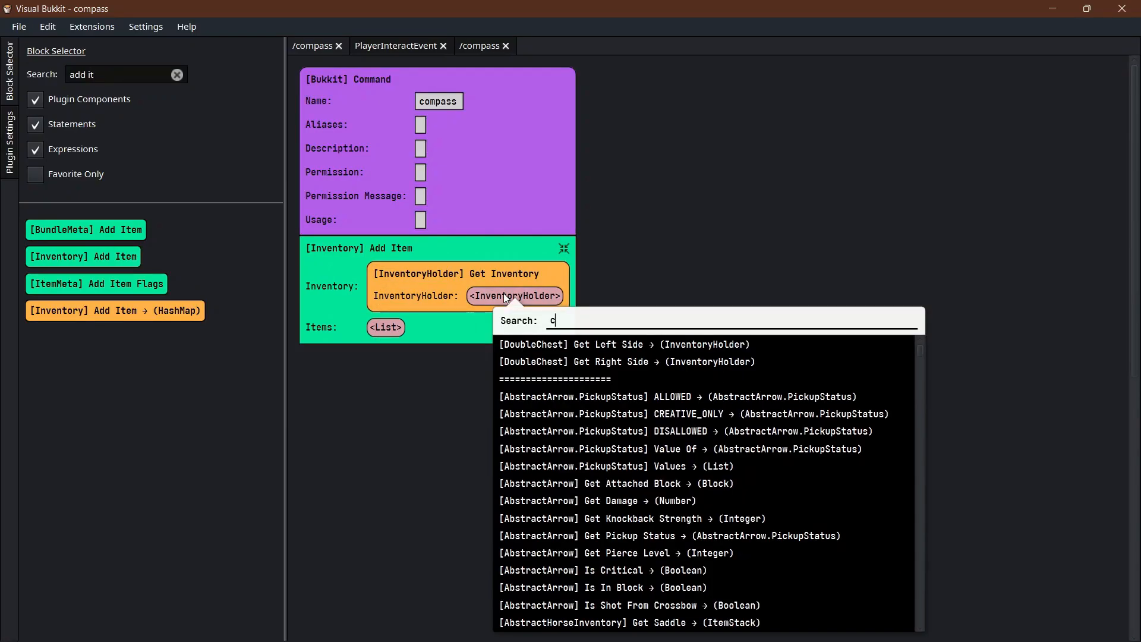
type("omm")
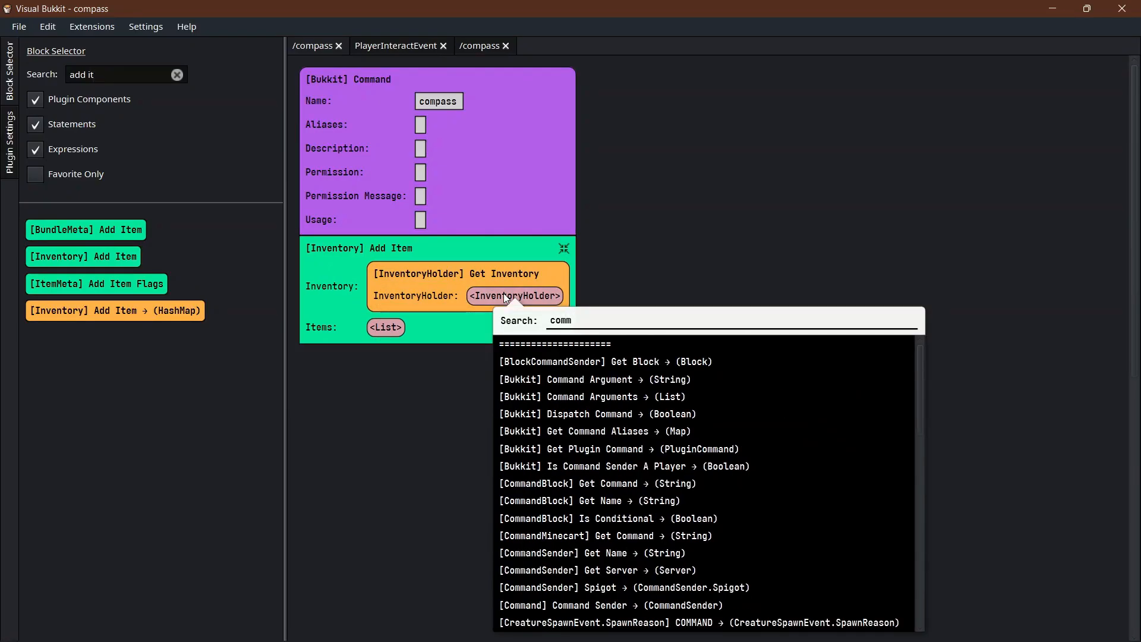
key("Backspace")
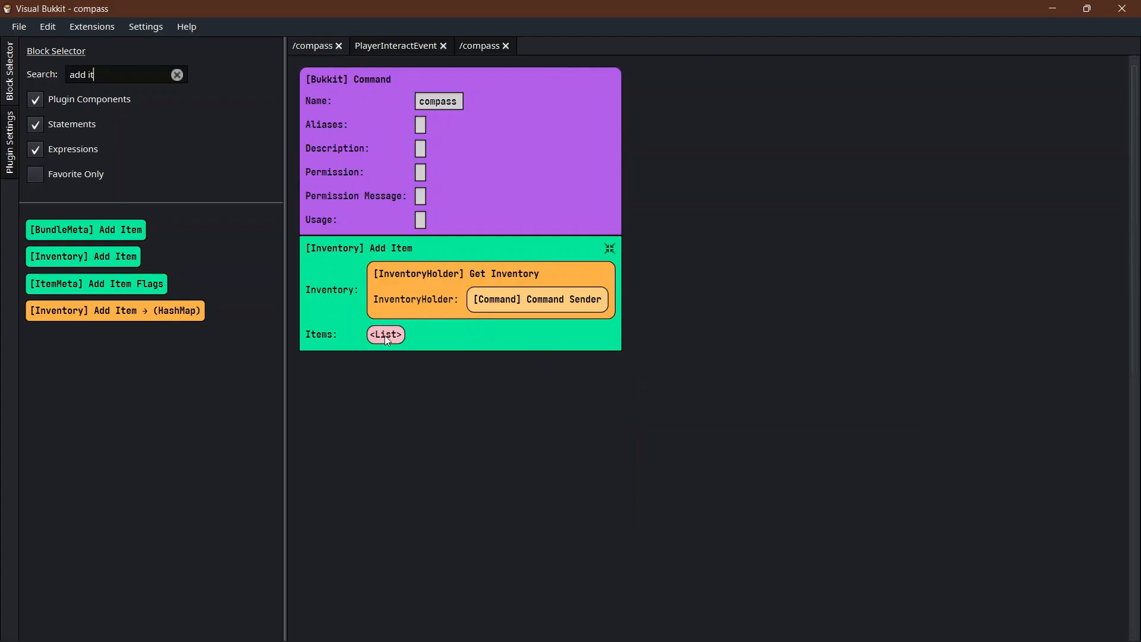
Fill items with a New List holding a named COMPASS ItemStack using argument 0.
left_click(385, 334)
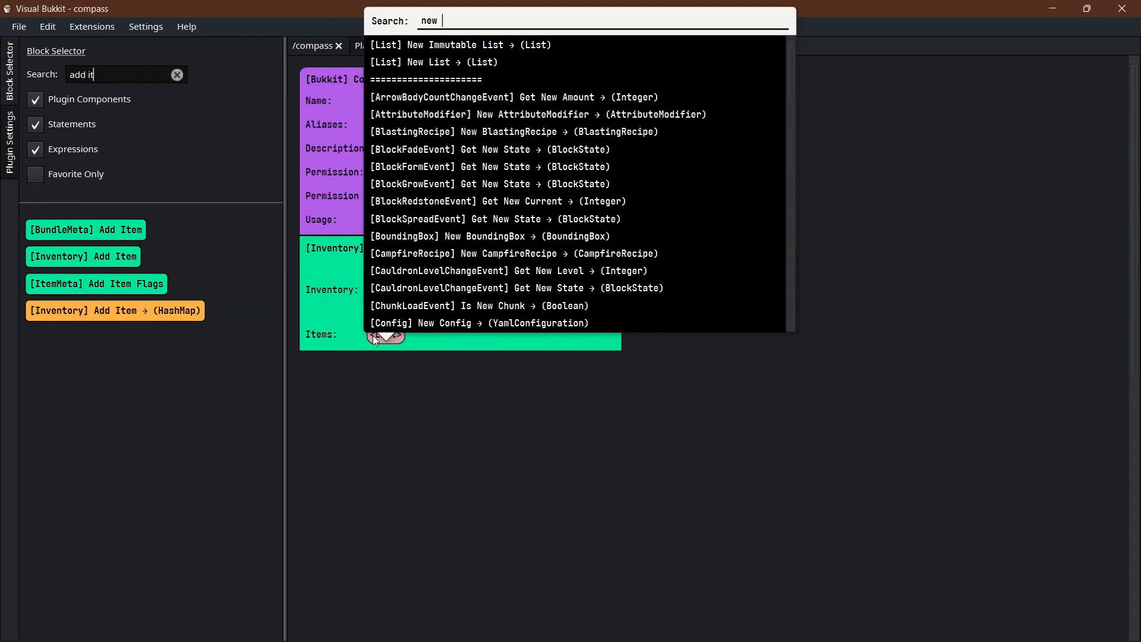
left_click(434, 62)
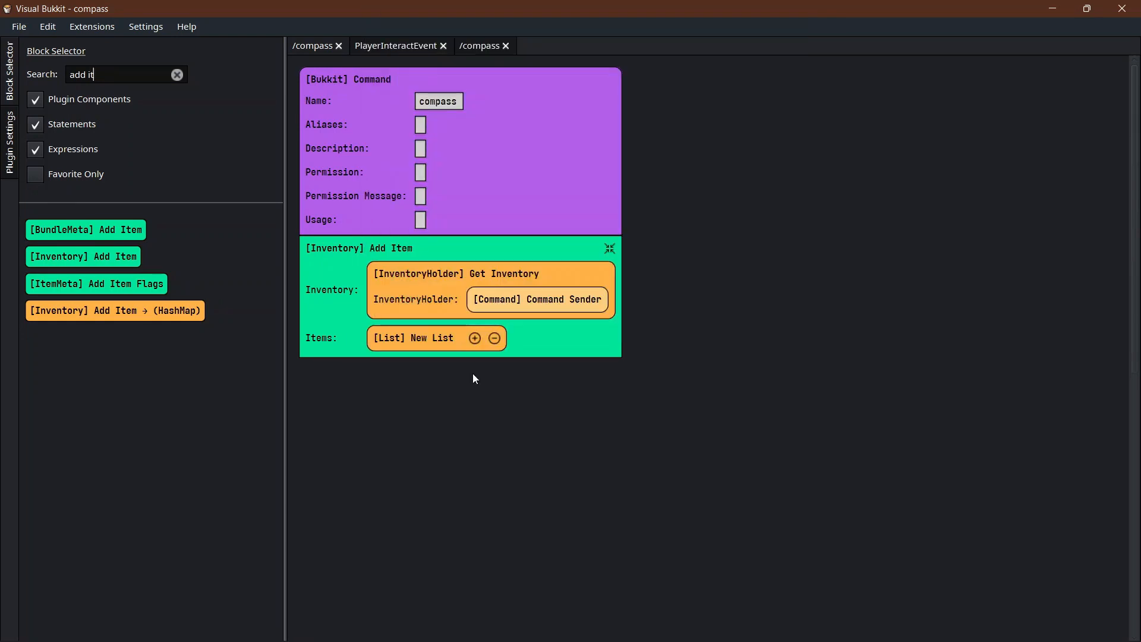
left_click(473, 338)
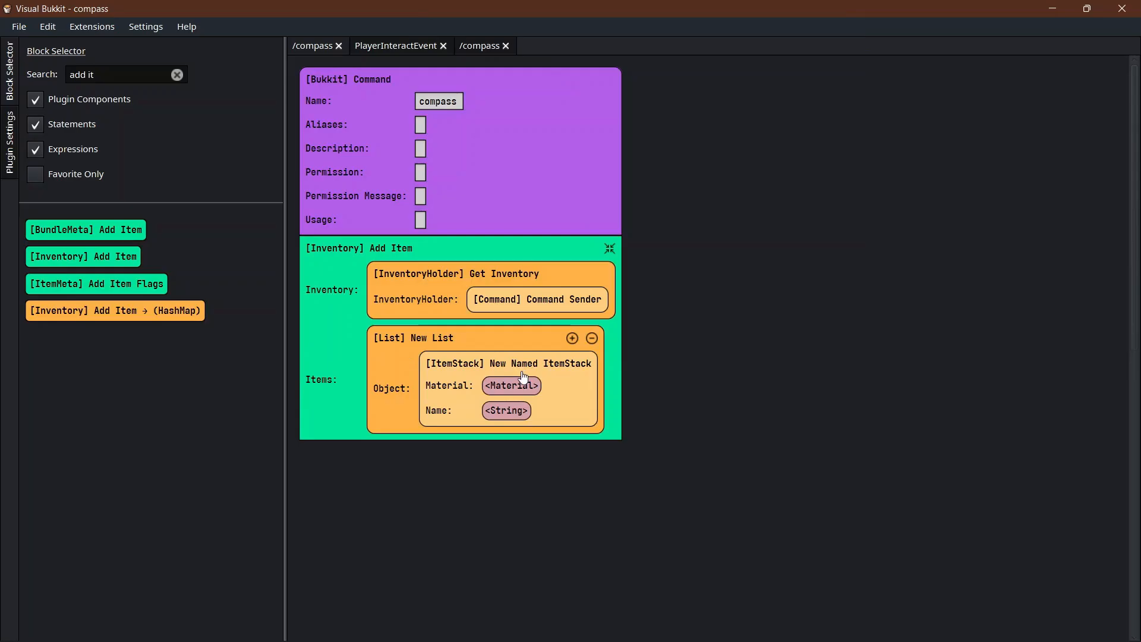
left_click(510, 386)
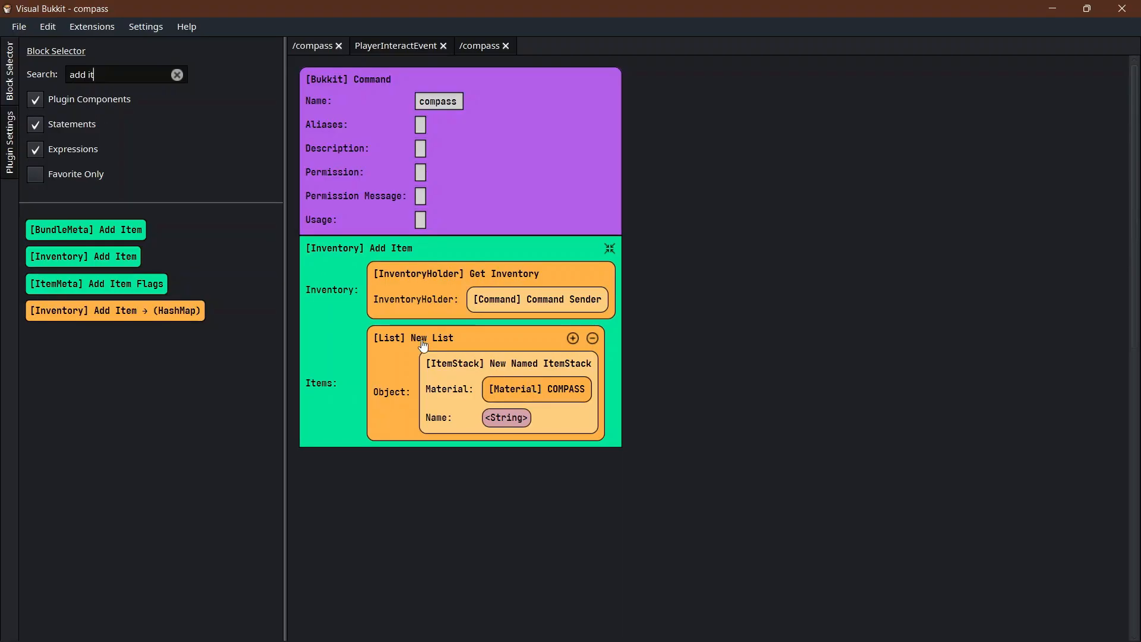
mouse_move(497, 362)
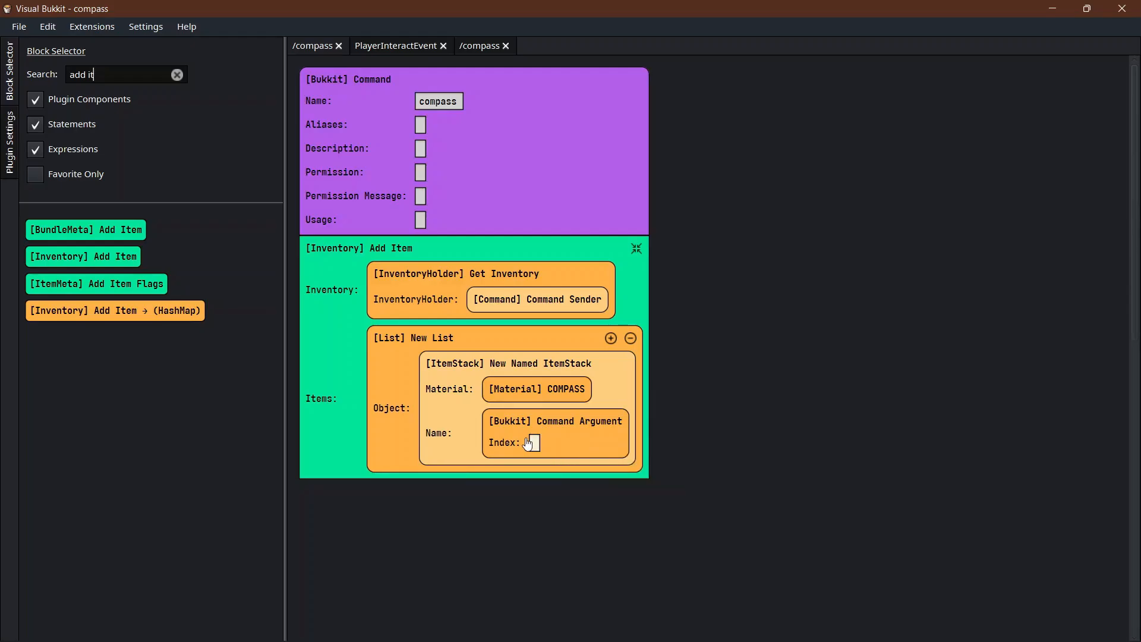
type("0")
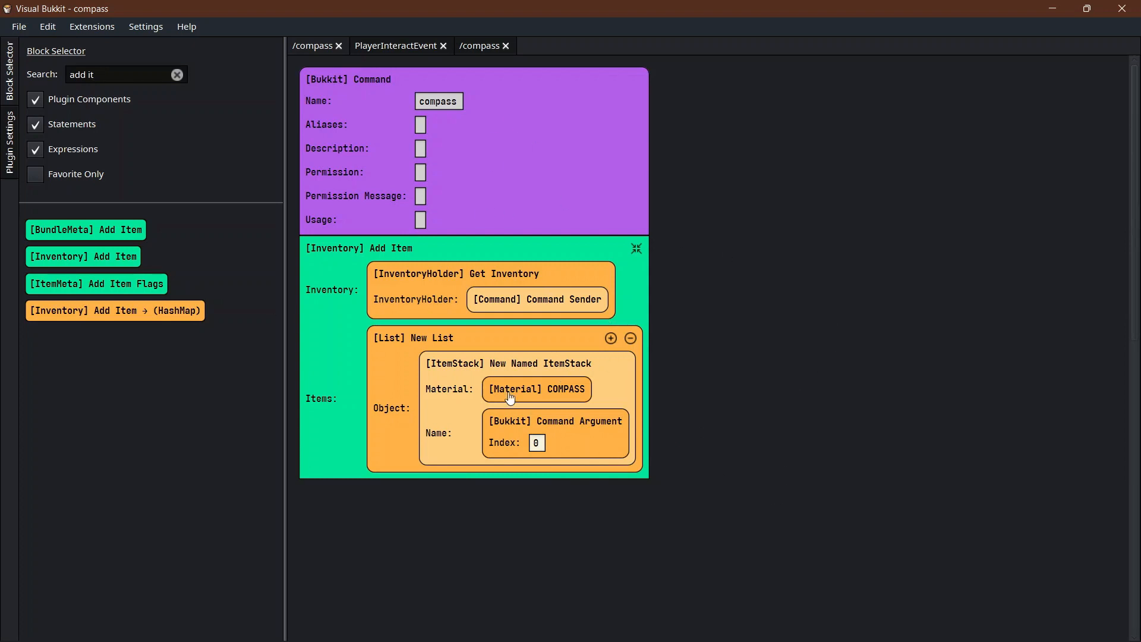
mouse_move(591, 503)
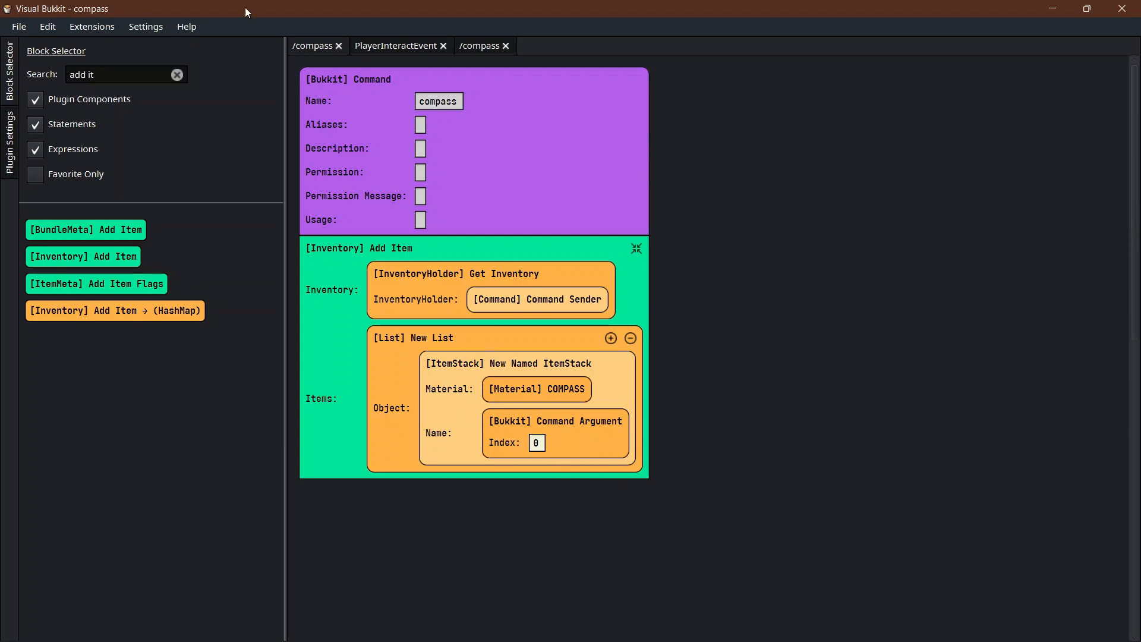
Add a PlayerInteractEvent If Statement checking the interacted material equals COMPASS.
left_click(176, 74)
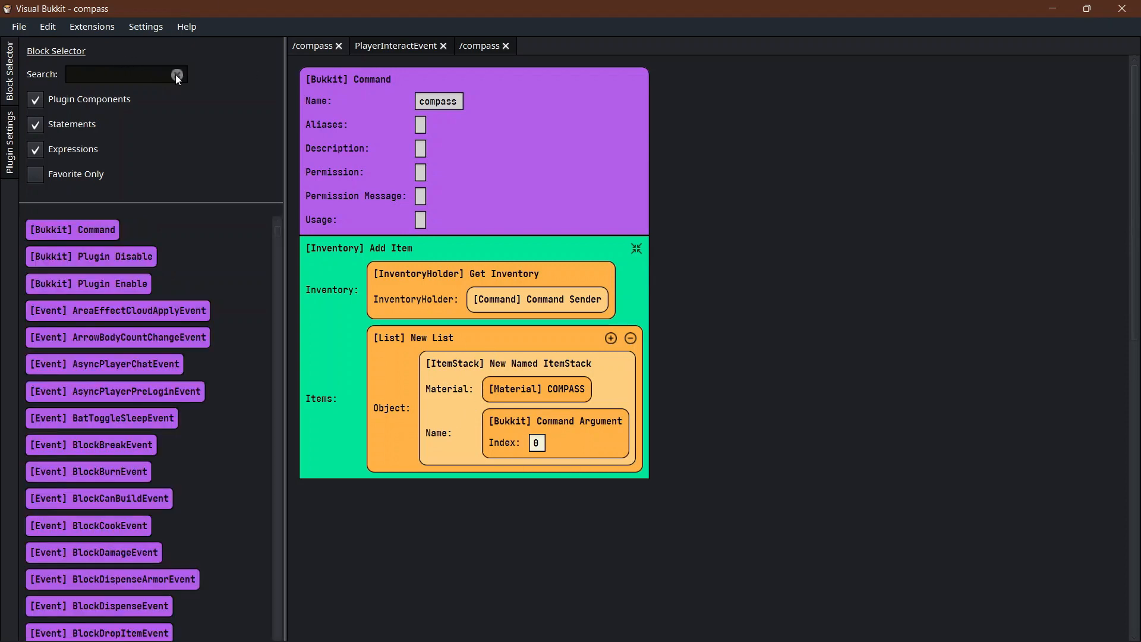
type("playerinter")
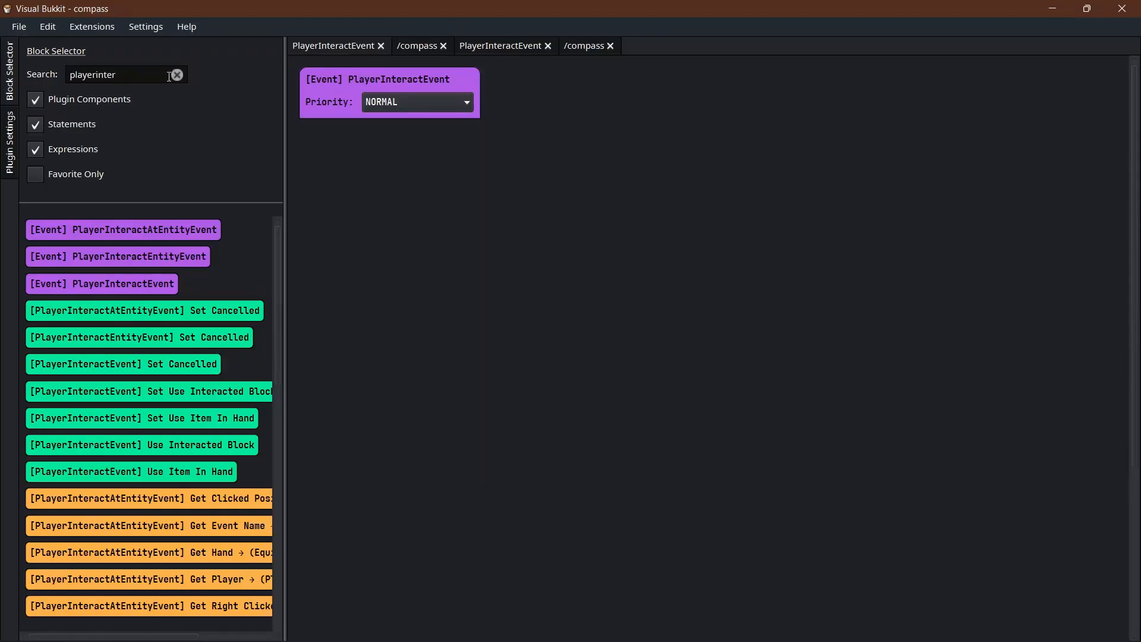
type("if")
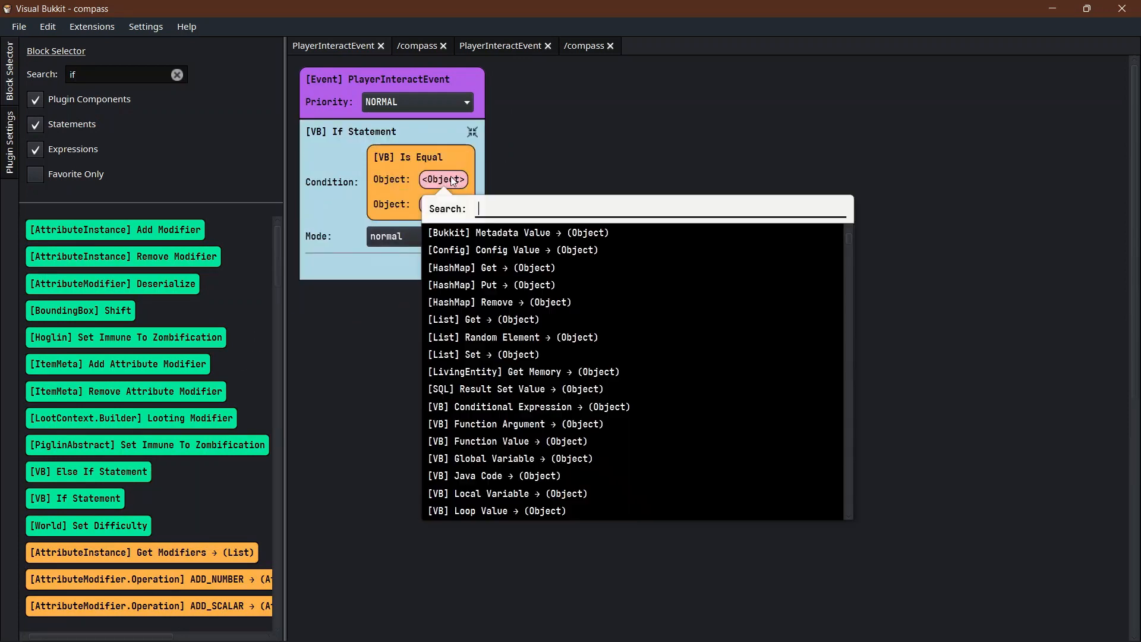
type("player")
type("compas")
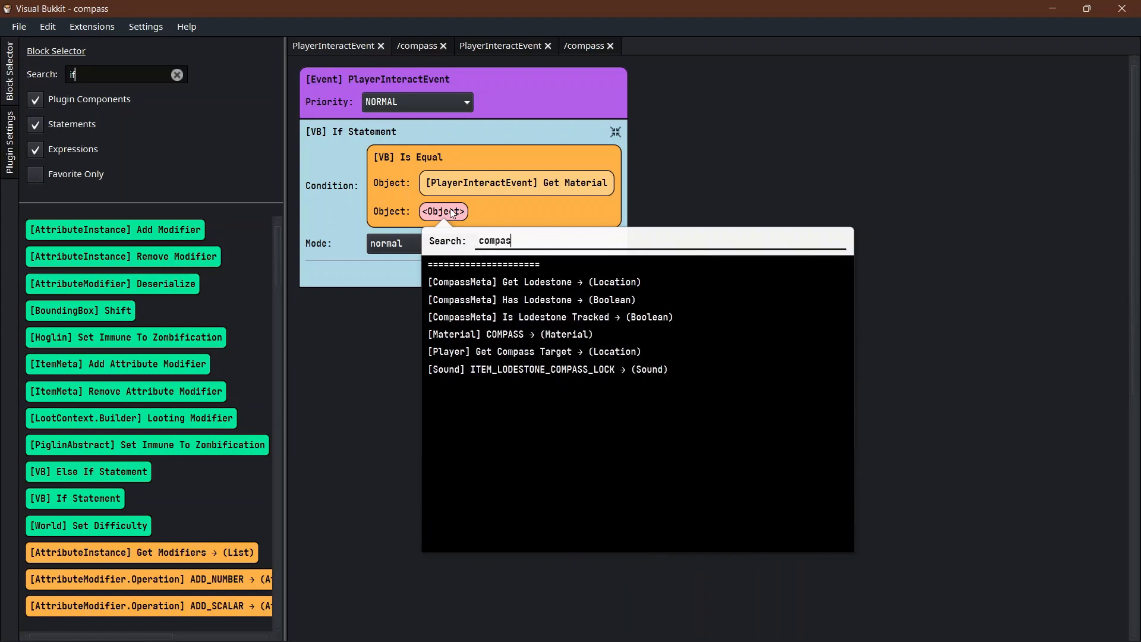
left_click(509, 334)
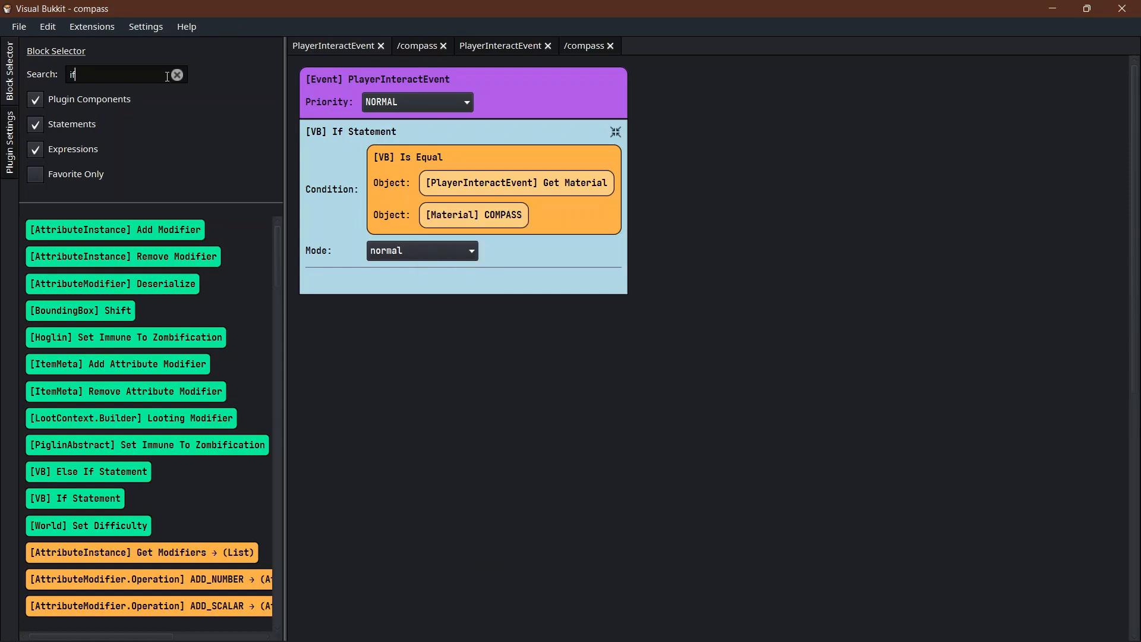
left_click(175, 75)
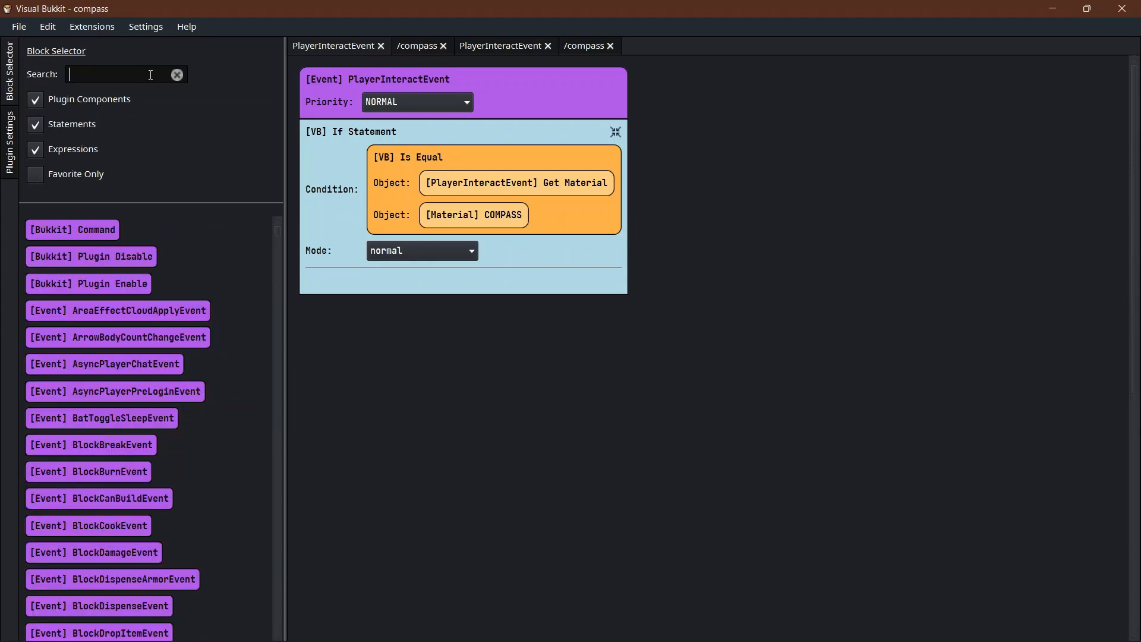
Store Get Item Meta of the event's Get Item in local variable Meta.
type("local")
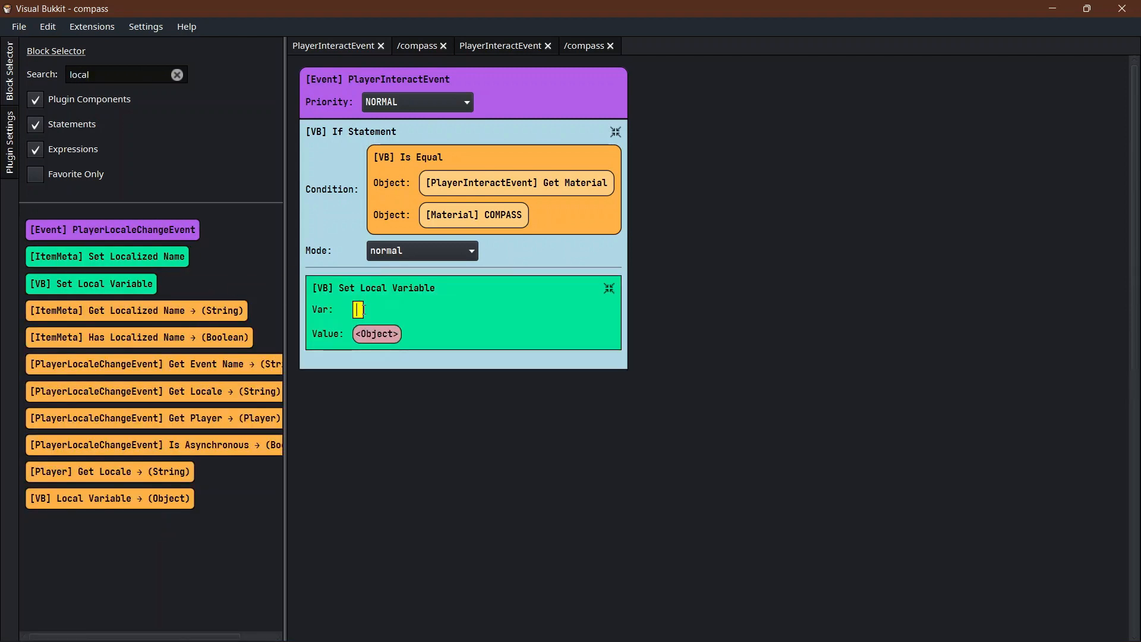
type("Meta")
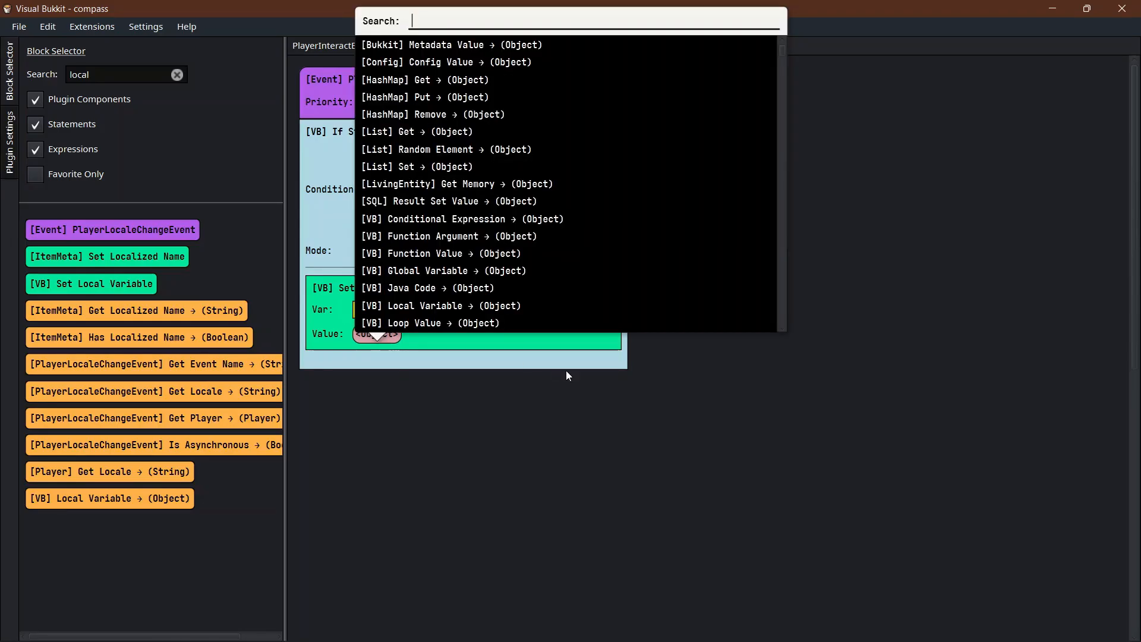
type("get")
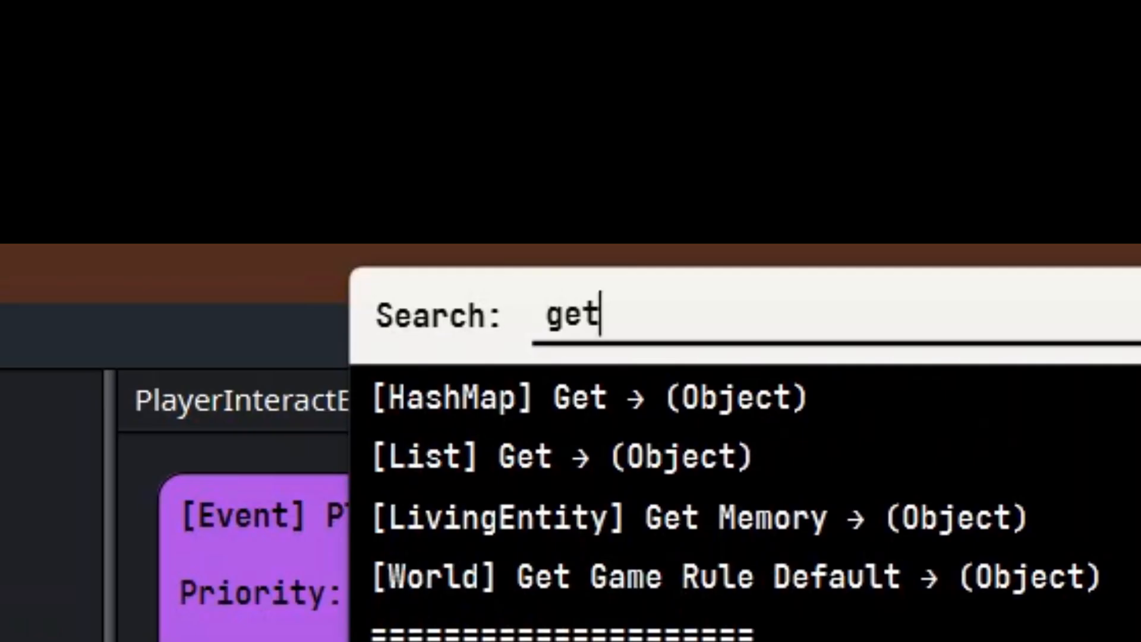
type("item m")
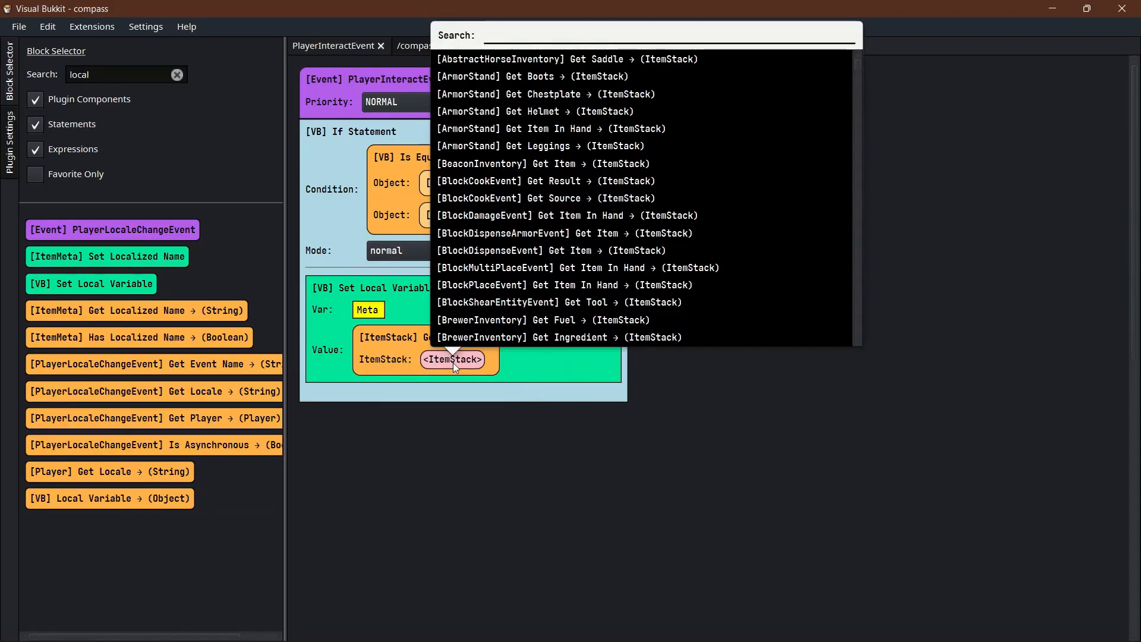
type("playerin")
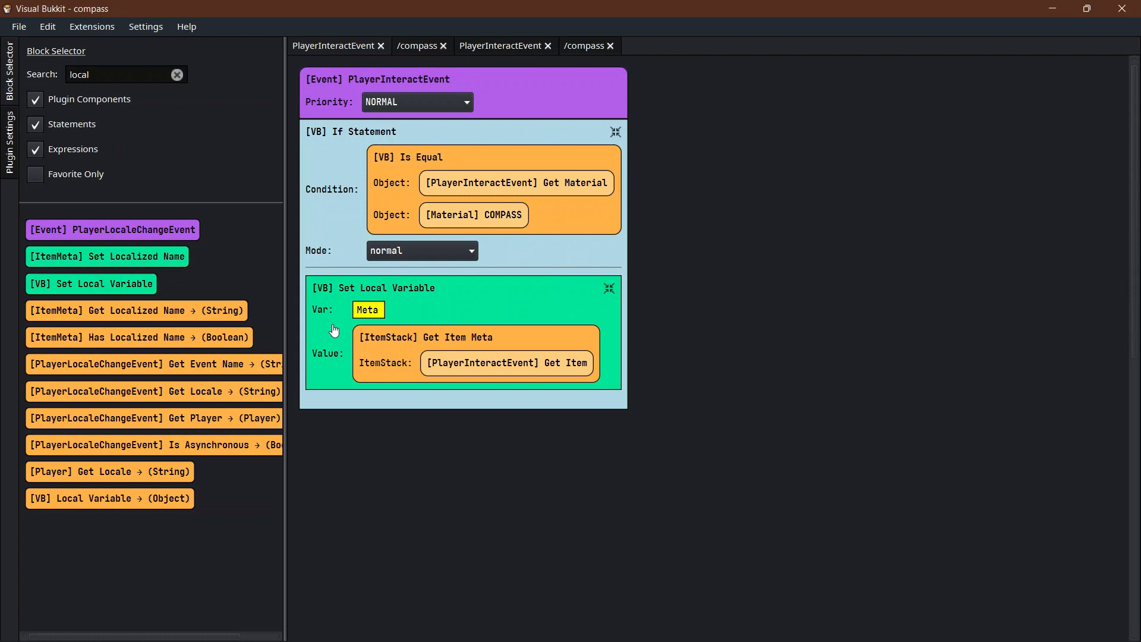
triple_click(80, 75)
type("lodesto")
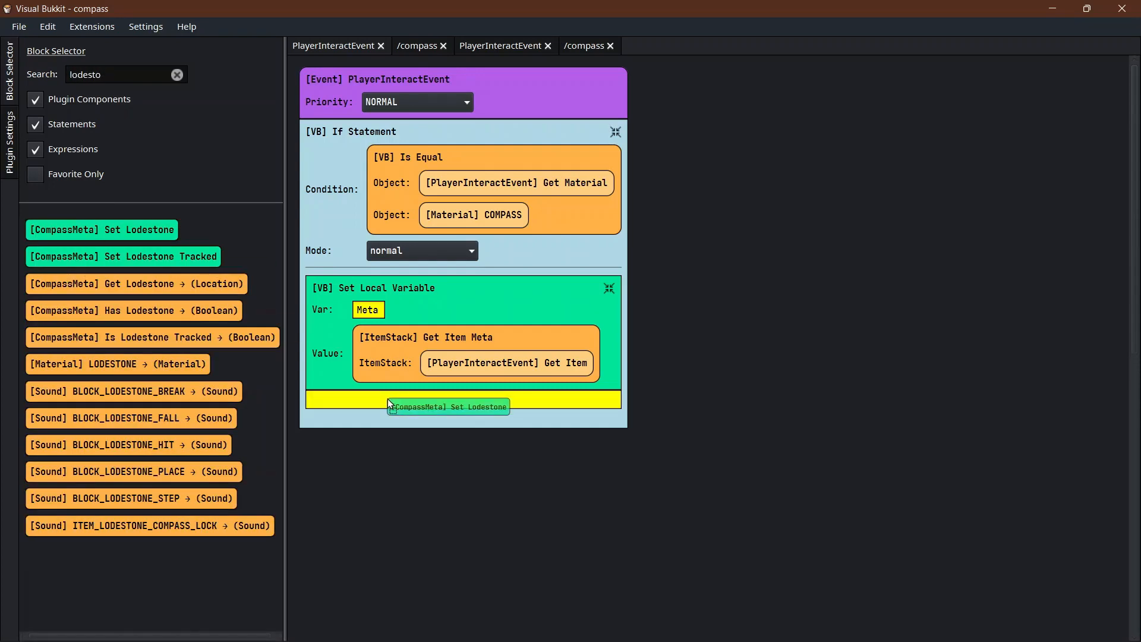
Set Meta's lodestone to the location of the player named by Meta's display name.
left_click_drag(447, 406, 448, 406)
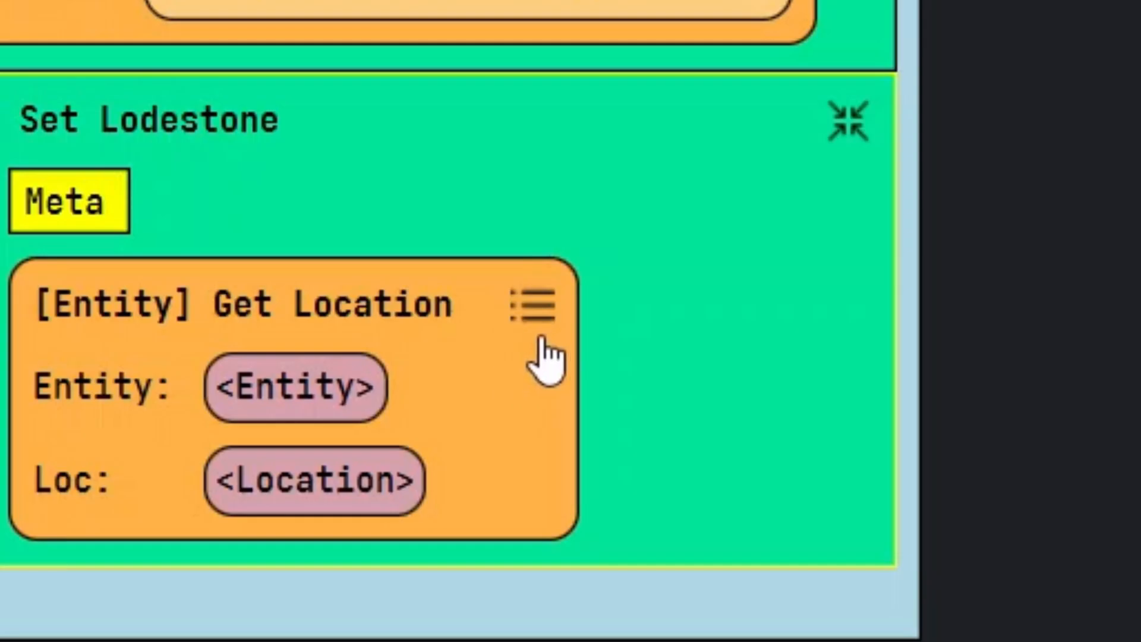
left_click(532, 304)
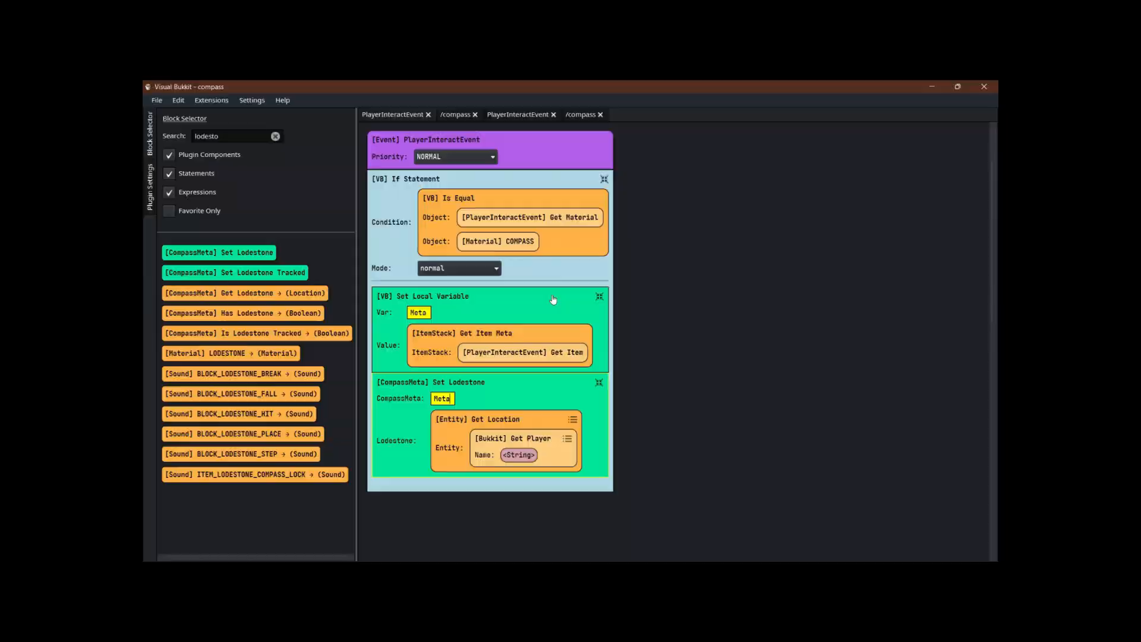
left_click(958, 87)
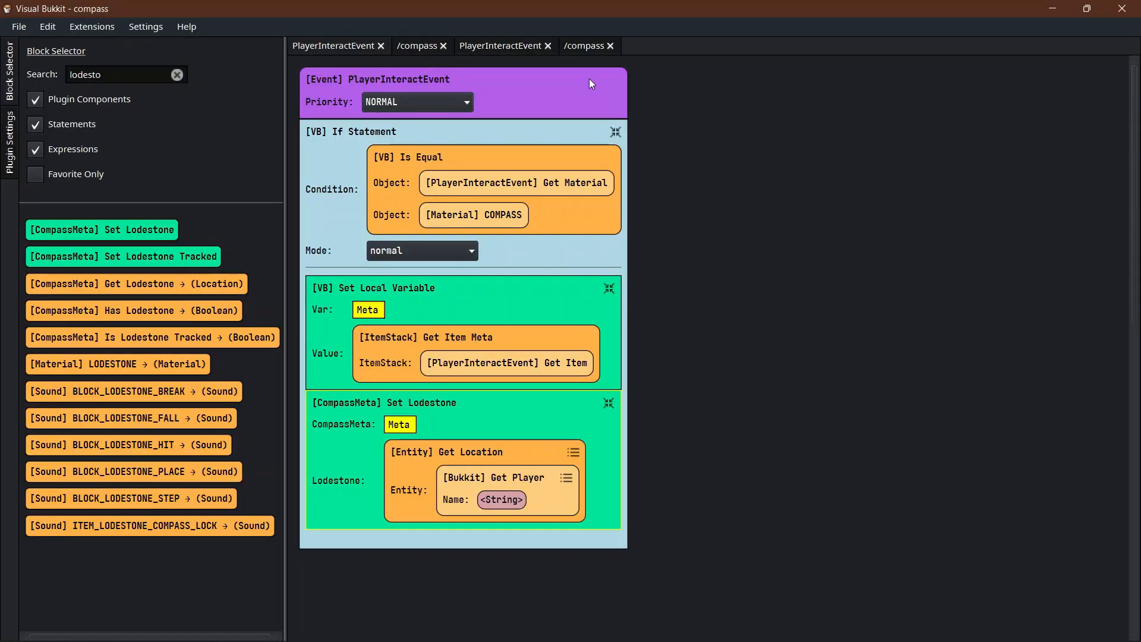
mouse_move(555, 350)
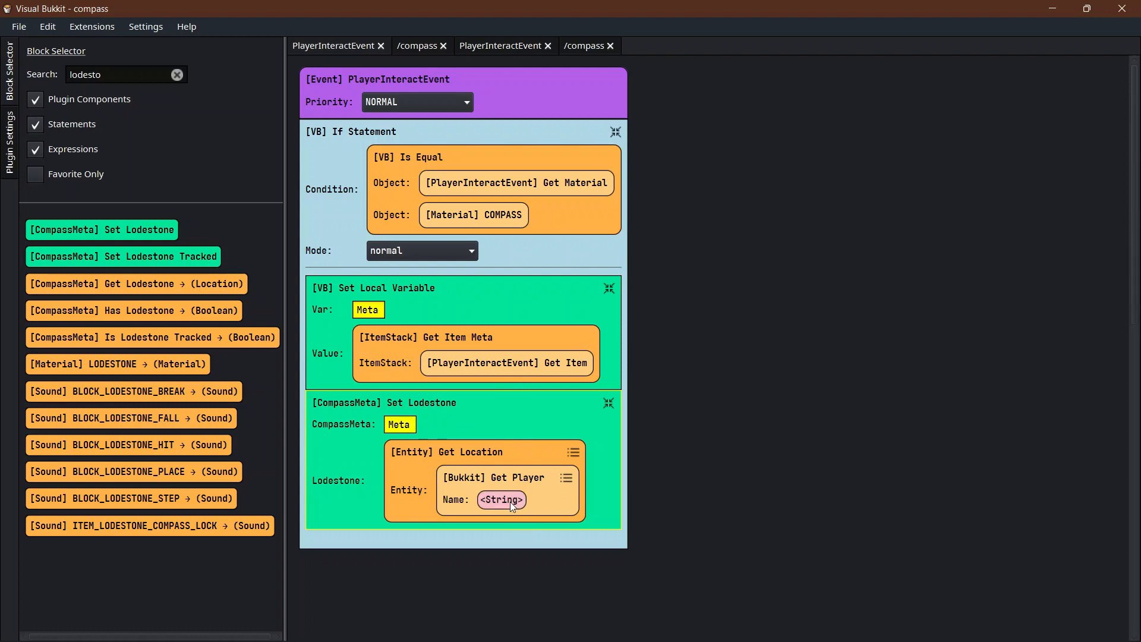
left_click(500, 500)
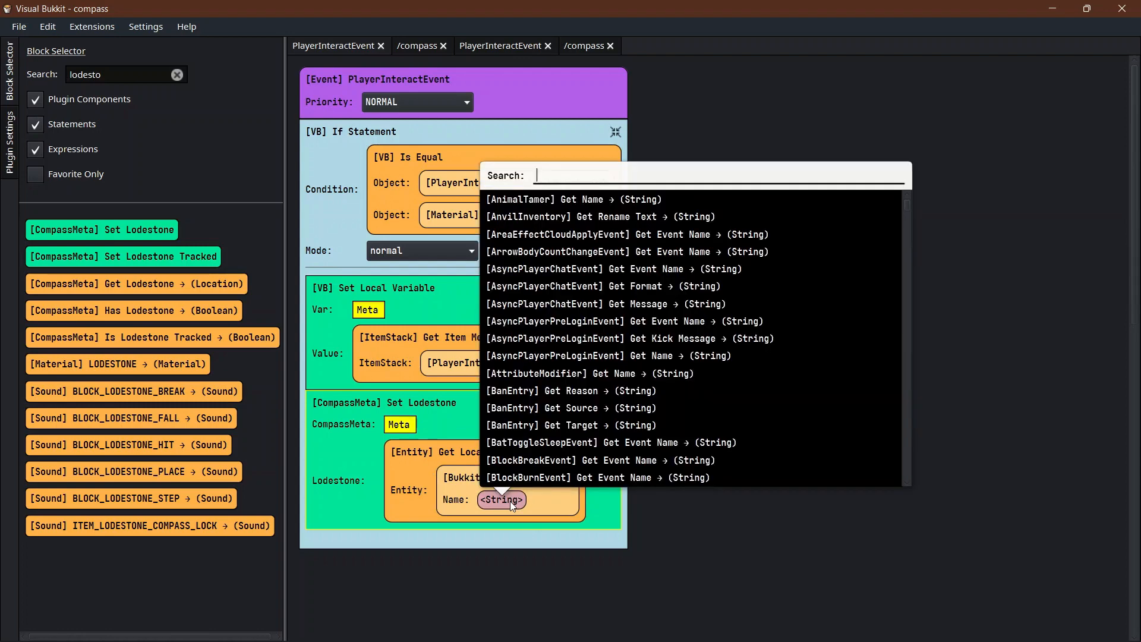
type("iTEMMETA")
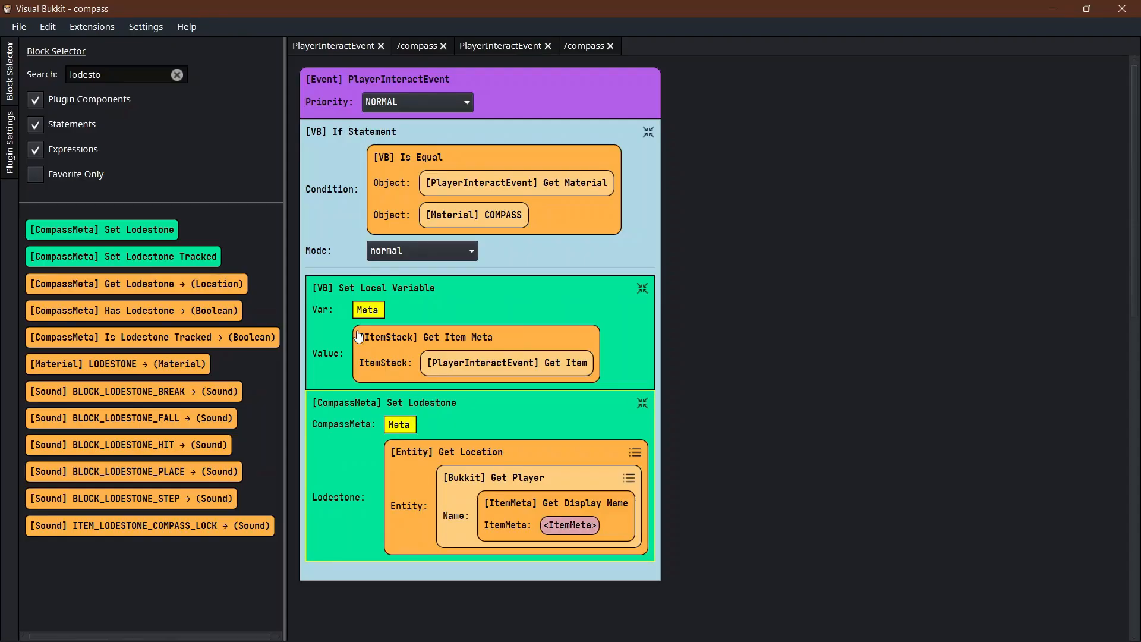
left_click(570, 524)
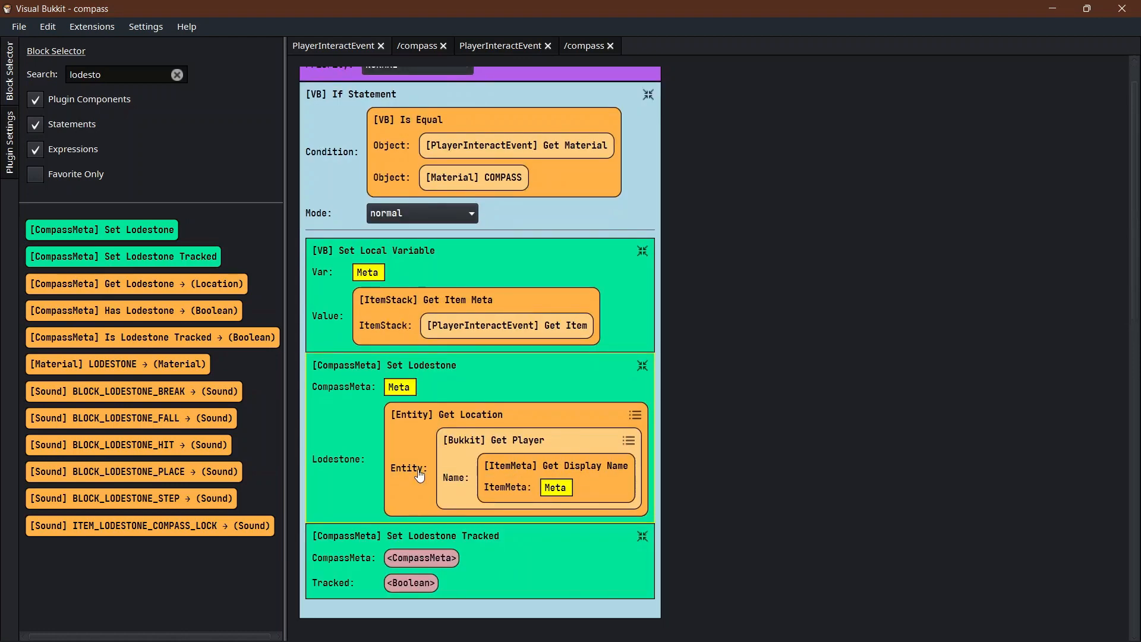
Give Set Lodestone Tracked the Meta variable and a false Tracked value.
left_click(421, 558)
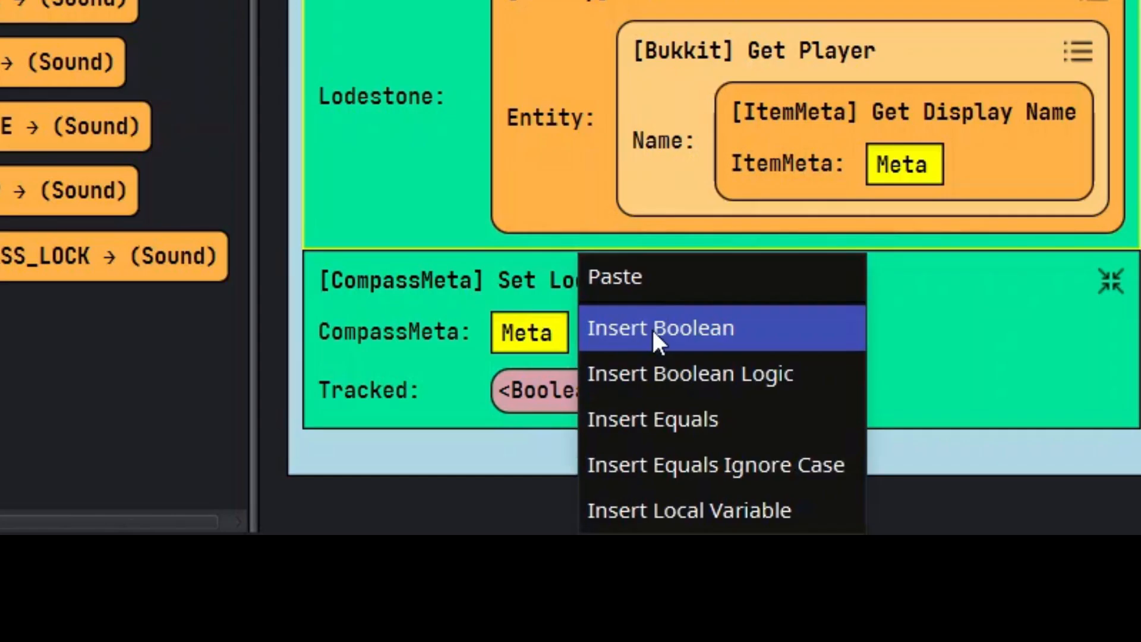
left_click(658, 328)
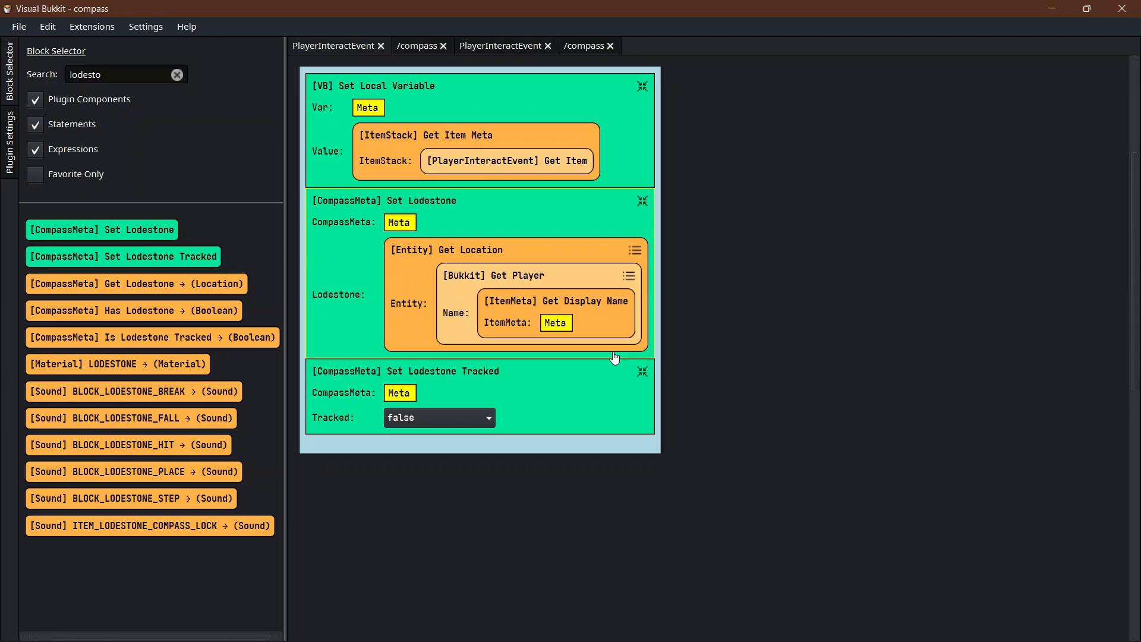
mouse_move(519, 455)
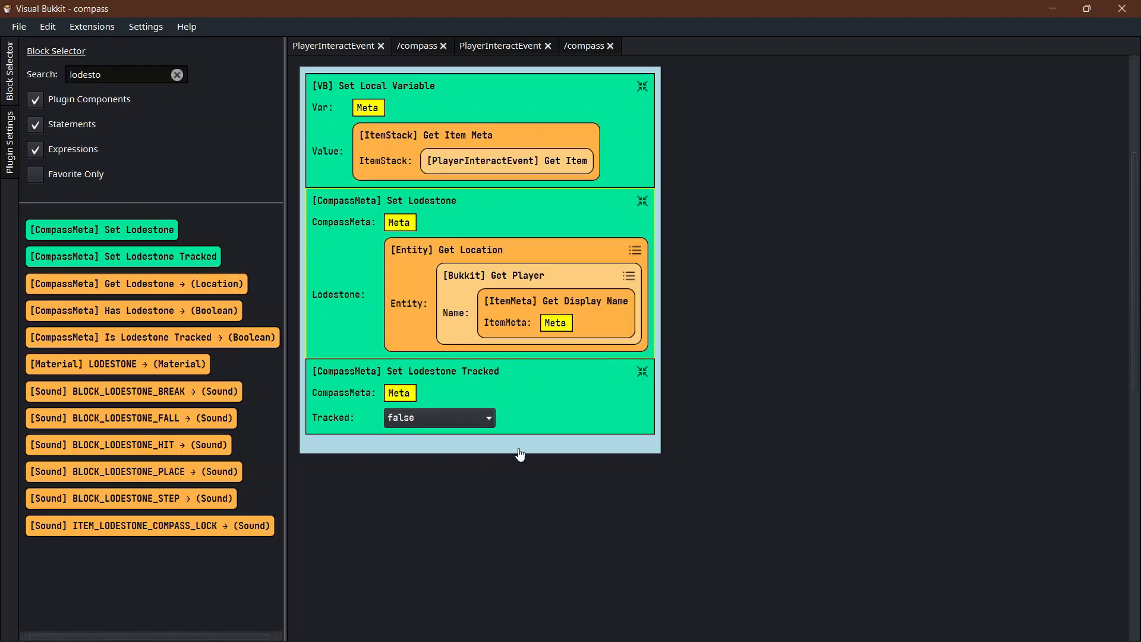
left_click(176, 74)
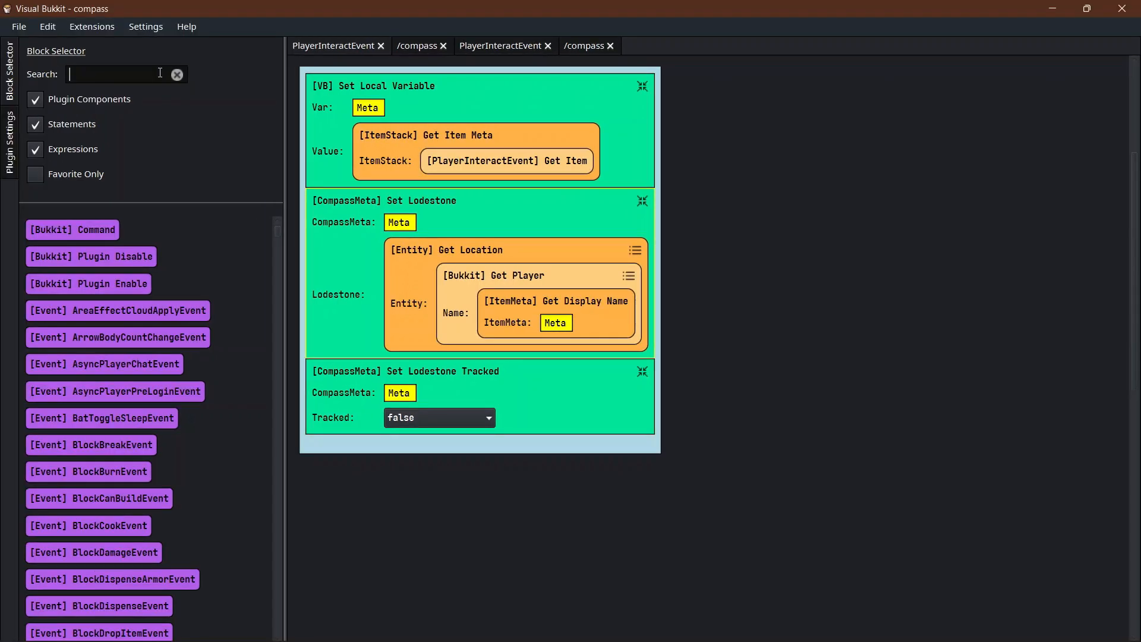
Apply Meta to the event's item with Set Item Meta, then add Send Message.
type("it")
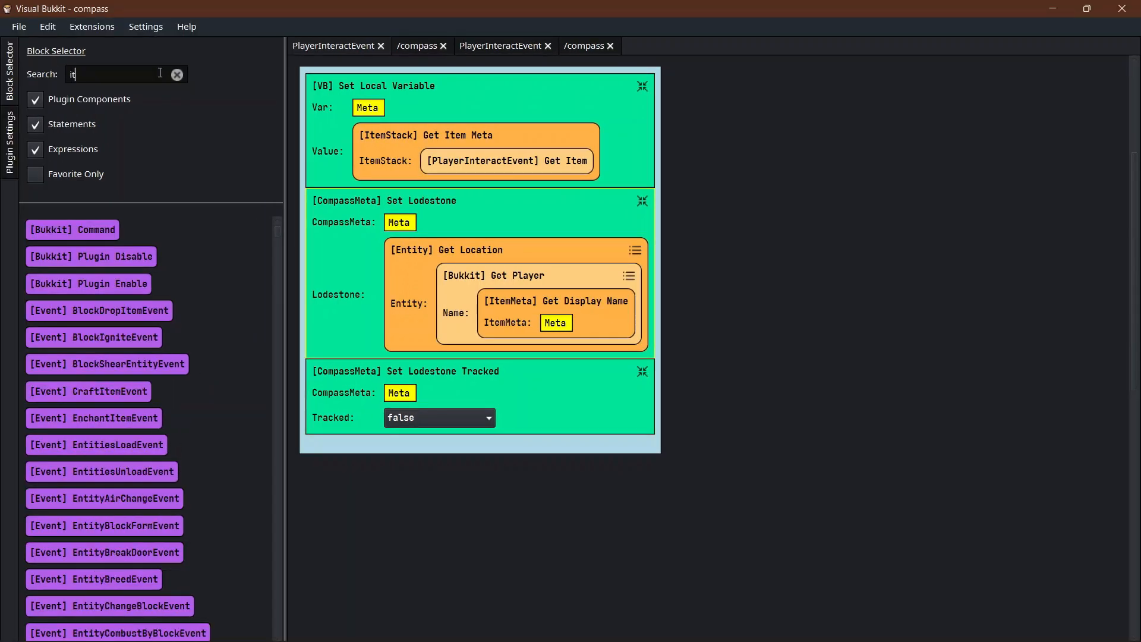
left_click(176, 74)
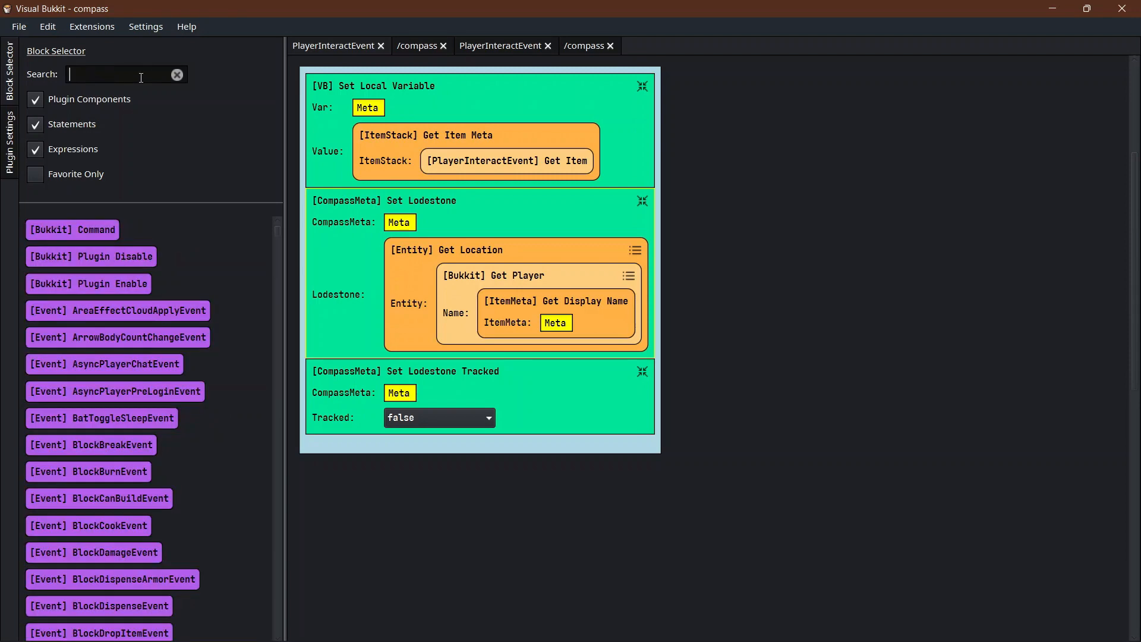
type("set itemm")
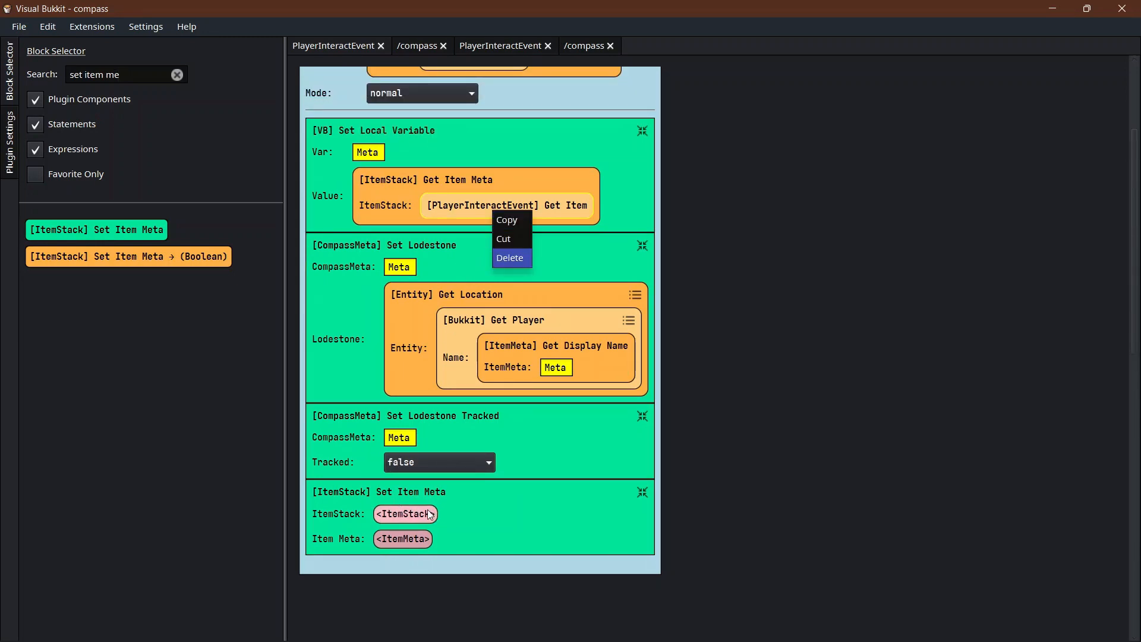
type("playerinter")
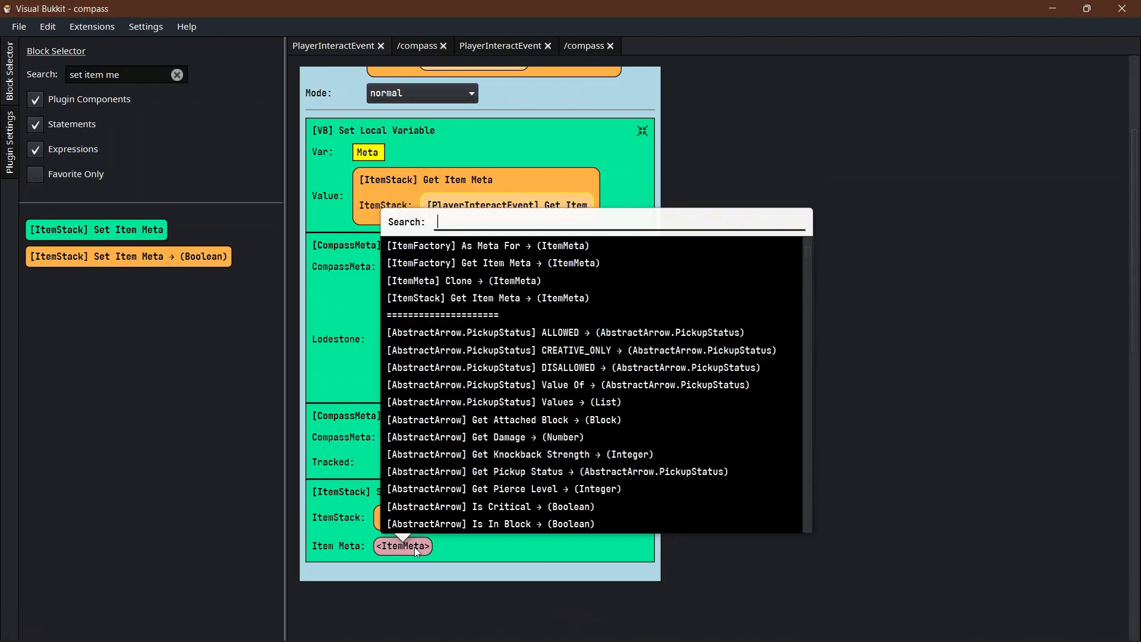
type("local")
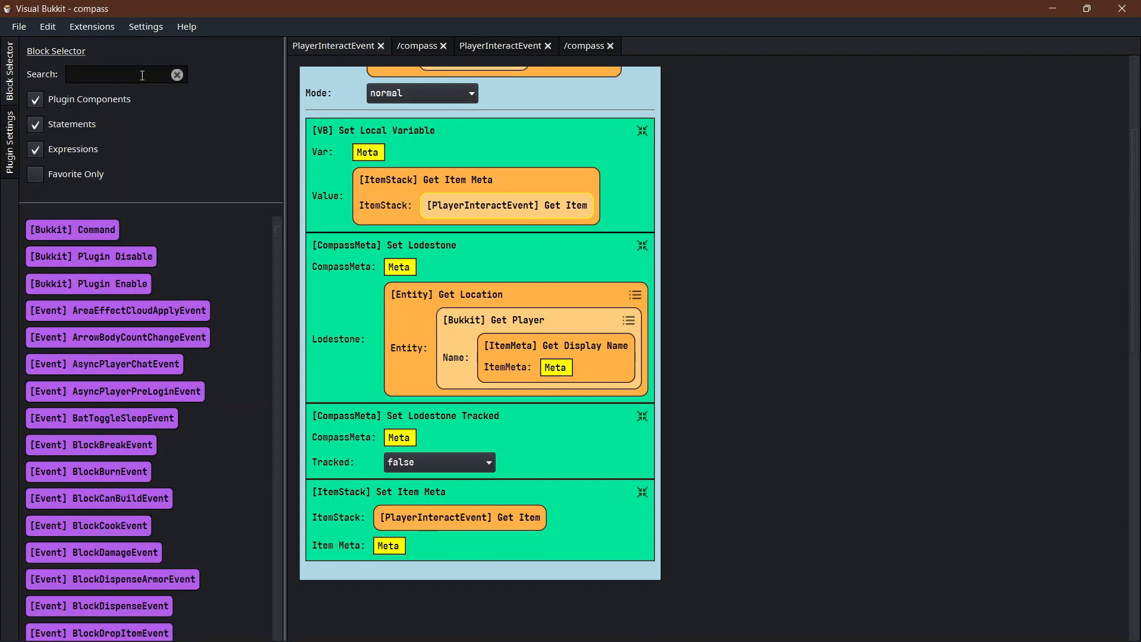
type("message")
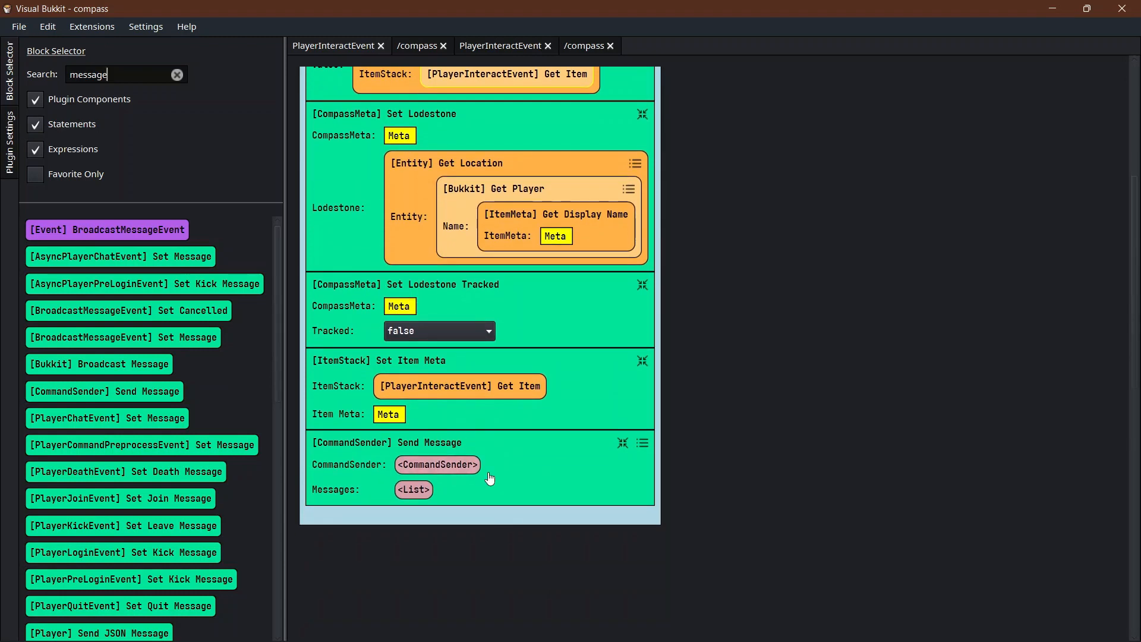
mouse_move(370, 376)
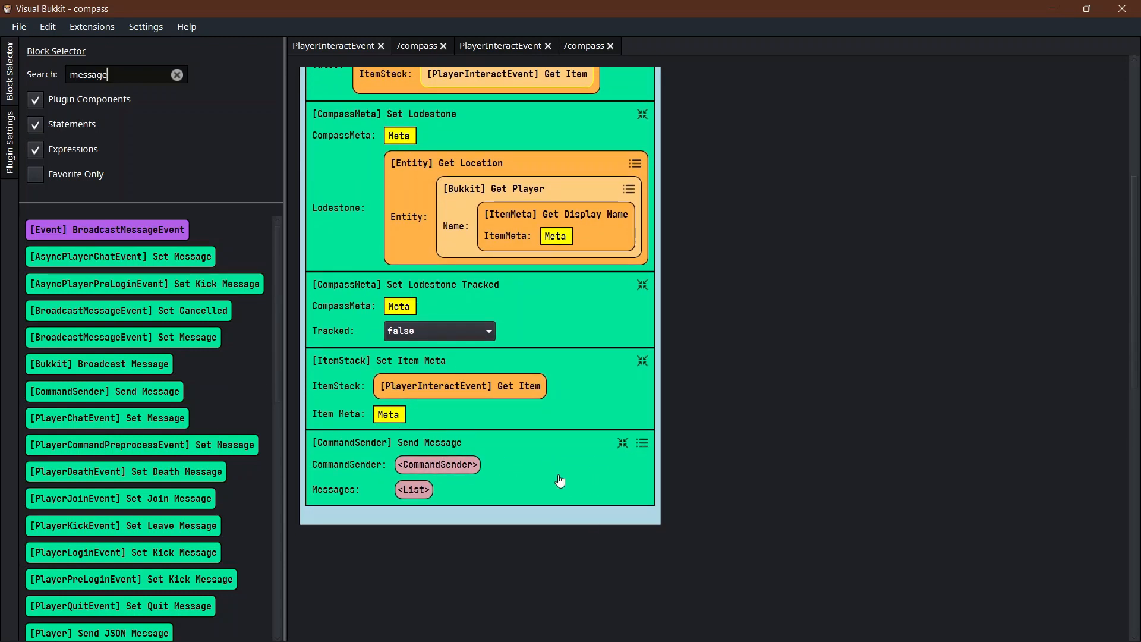
mouse_move(551, 444)
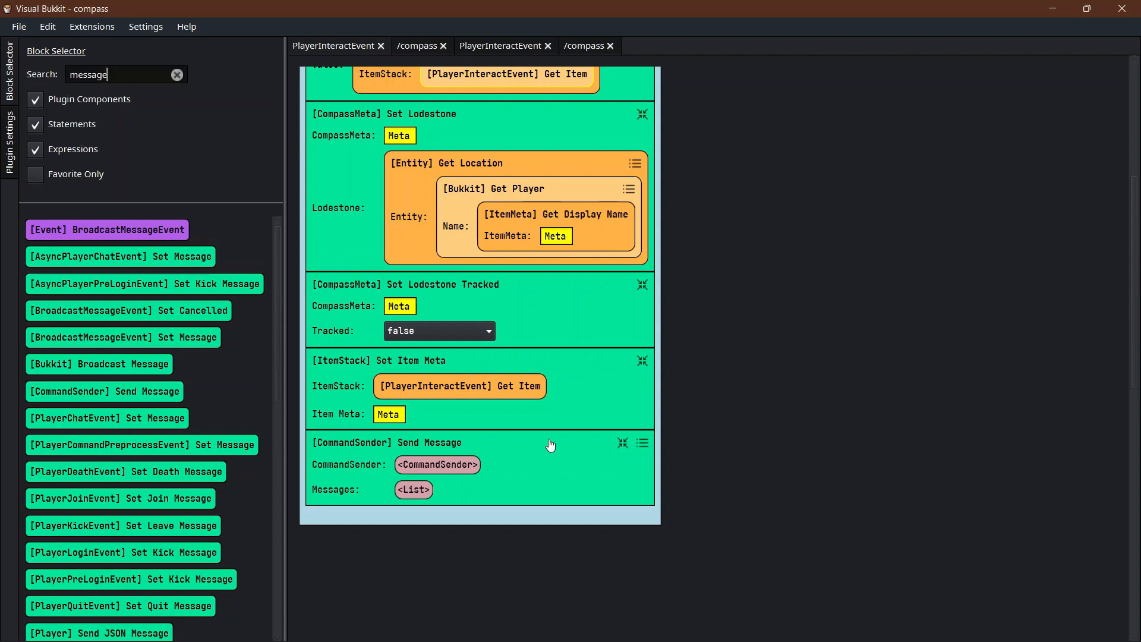
Send the event's player a combined message starting with 'Tracked>>>'.
left_click(642, 442)
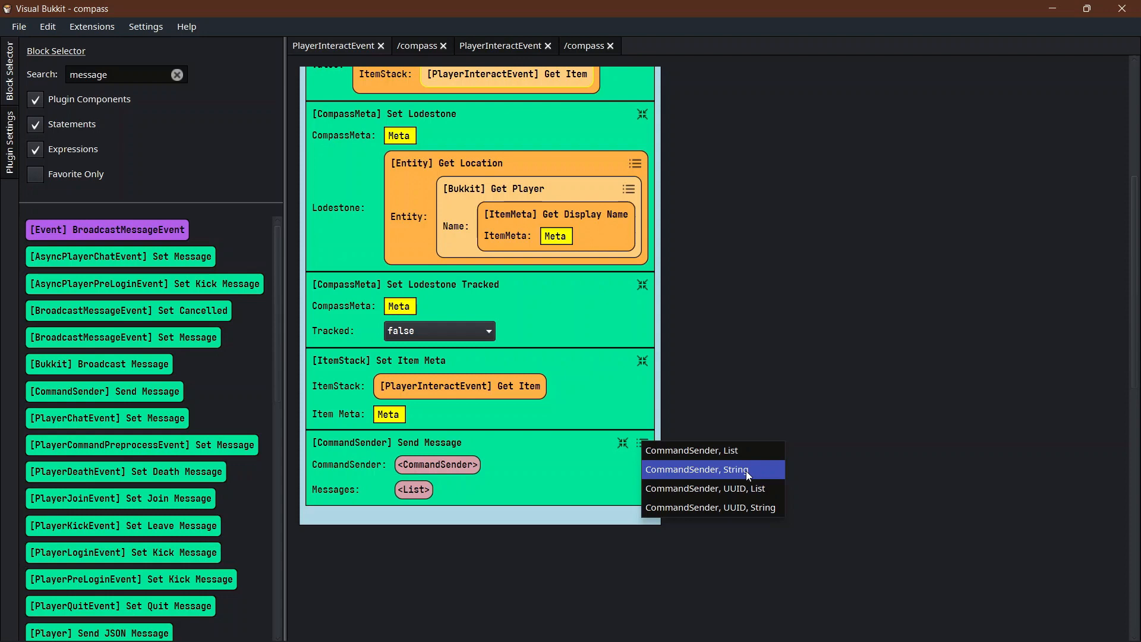
left_click(695, 469)
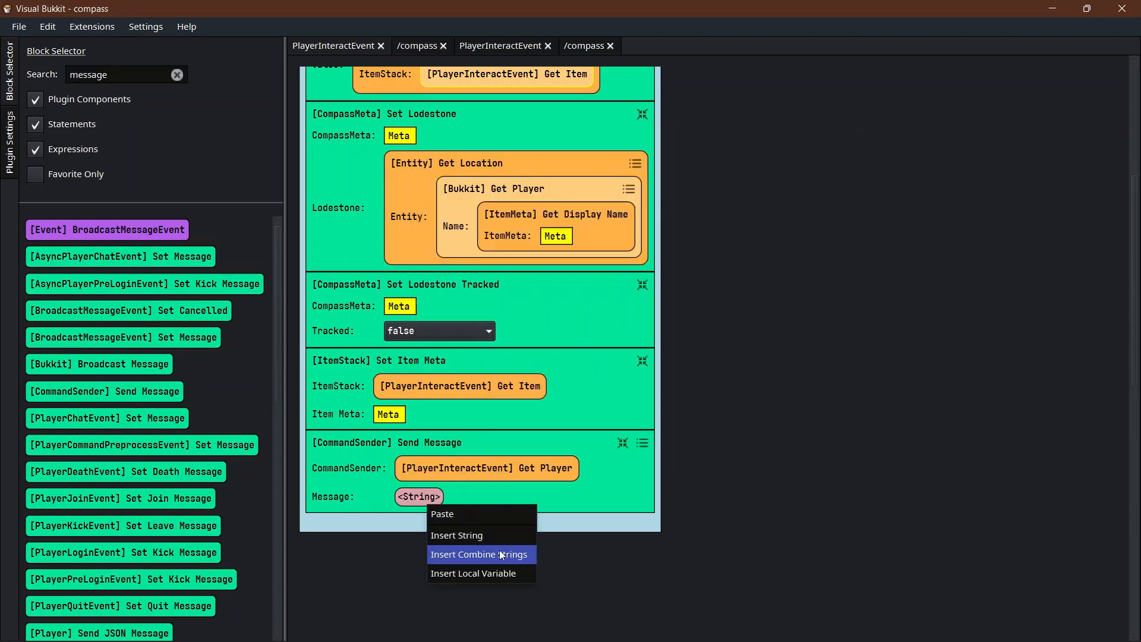
left_click(479, 554)
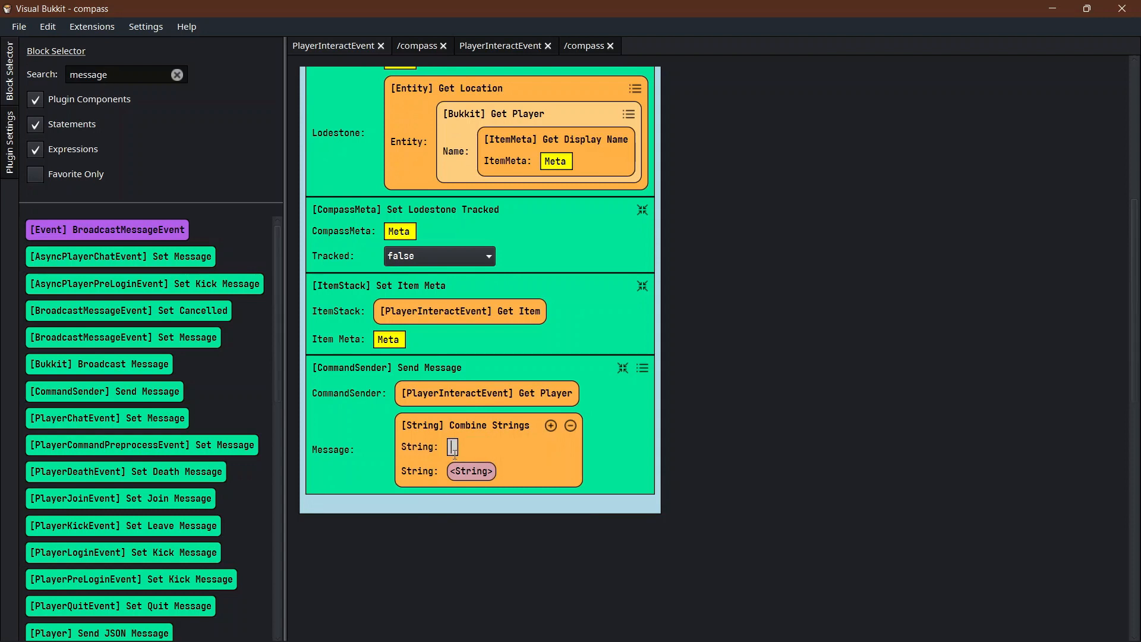
type("Tracked>>")
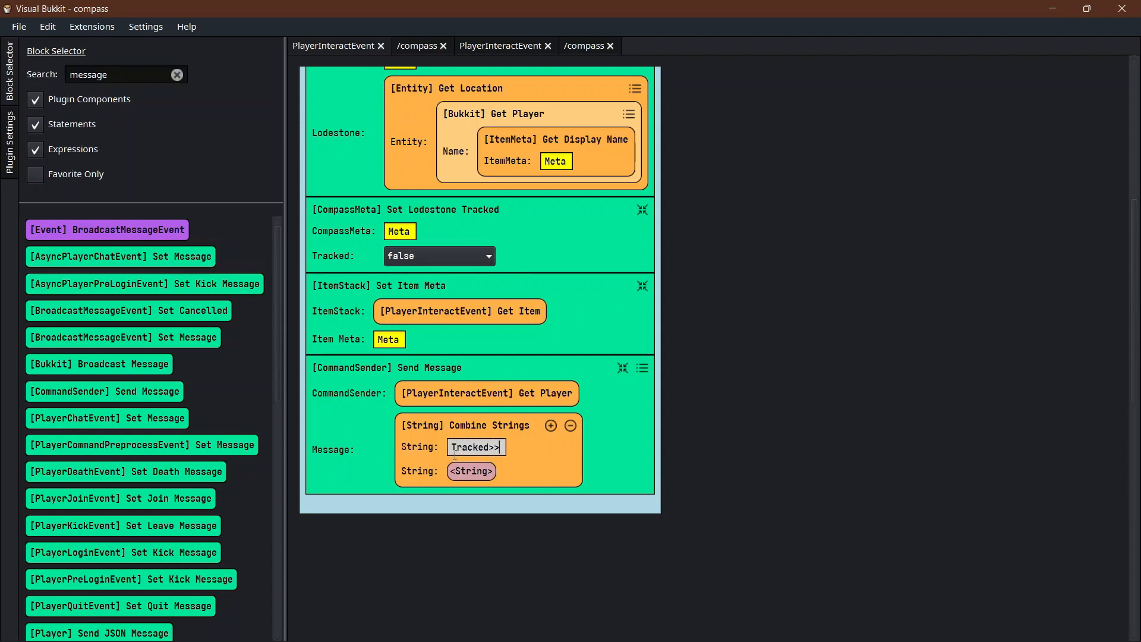
type(">")
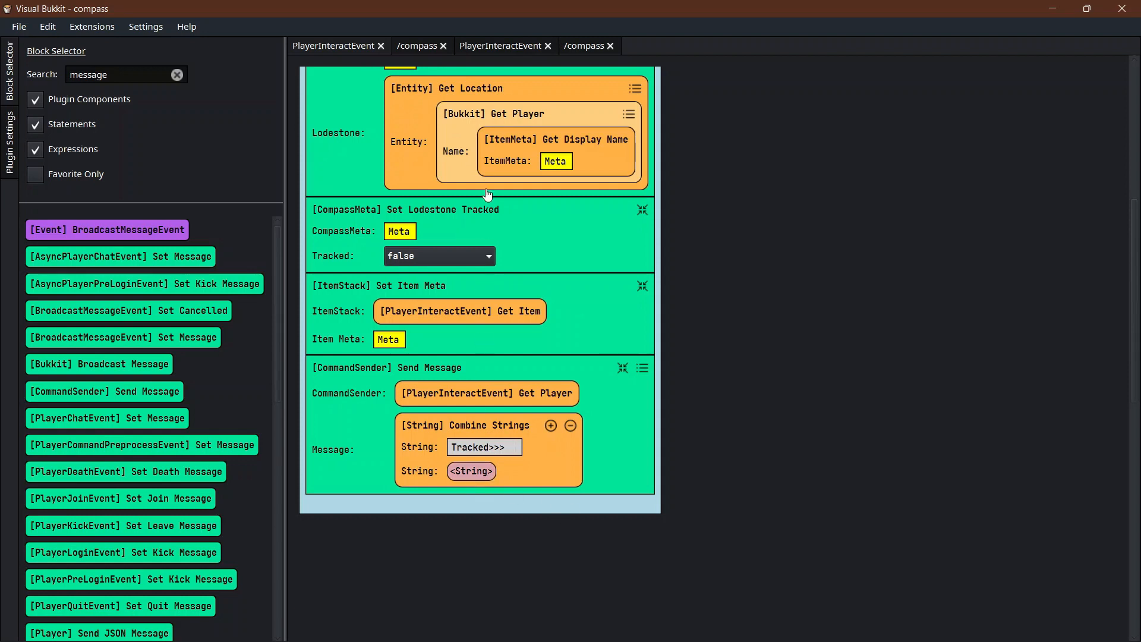
mouse_move(527, 157)
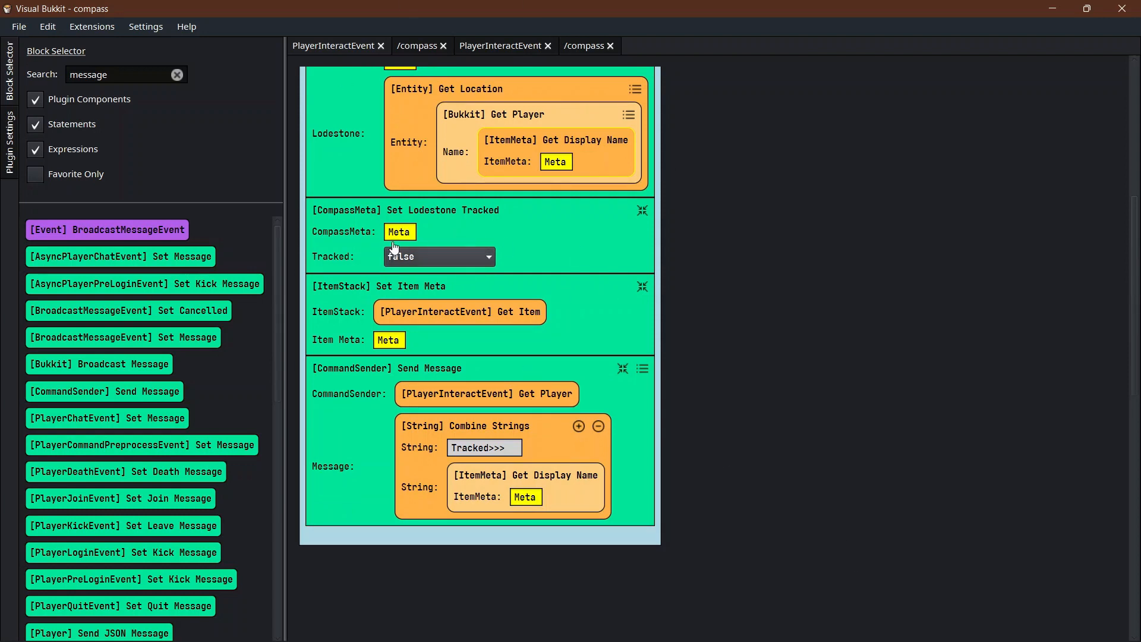
mouse_move(296, 135)
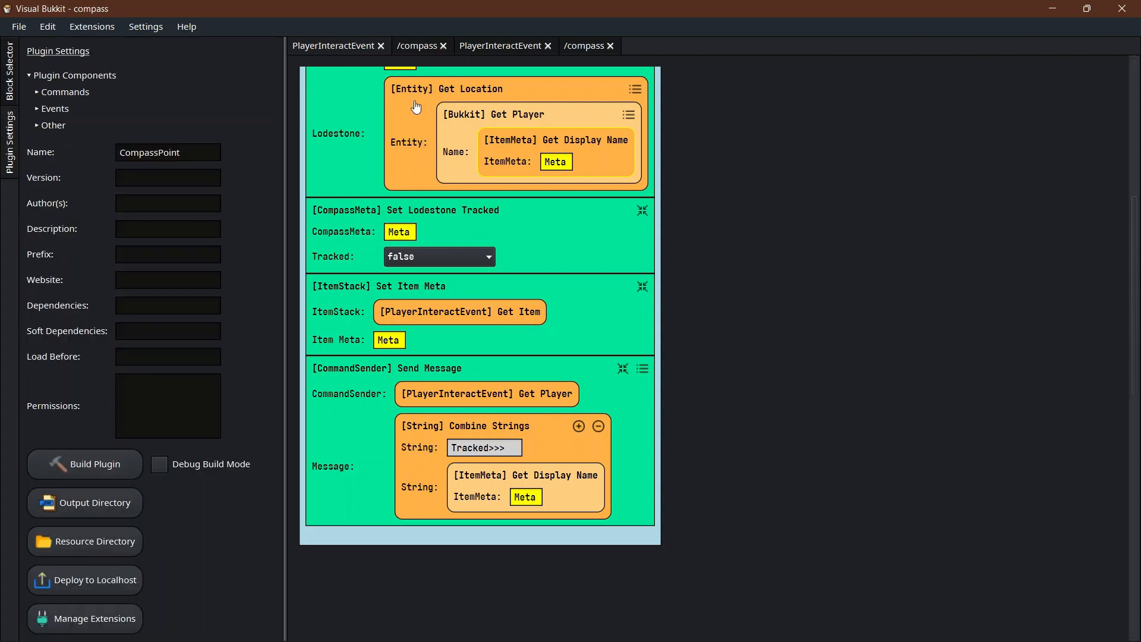
mouse_move(24, 191)
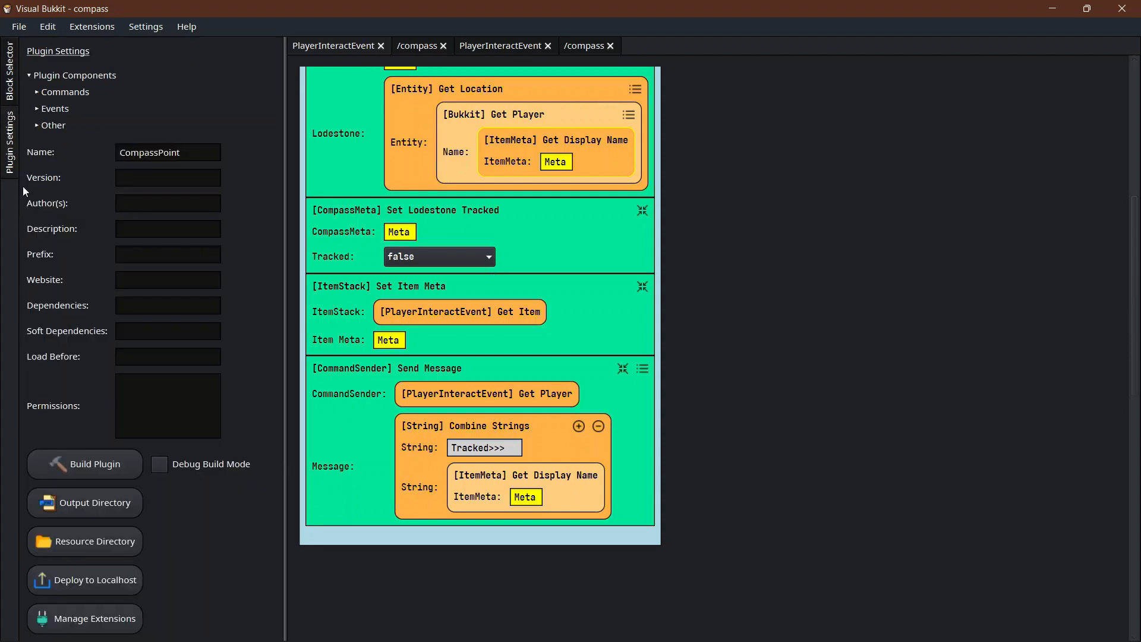
mouse_move(7, 164)
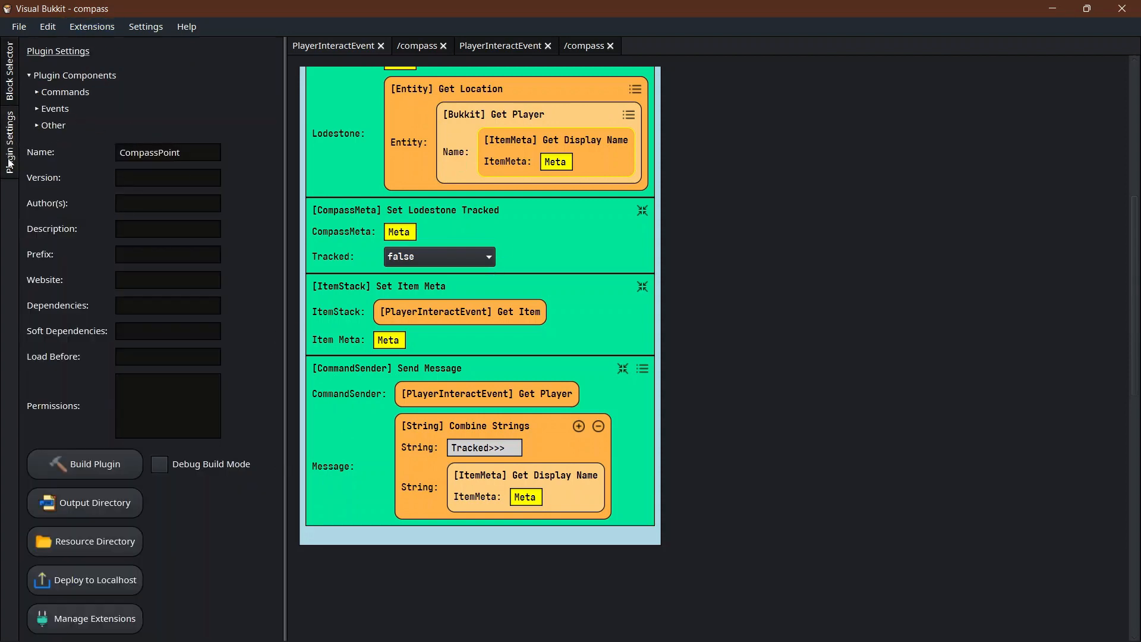
Name the plugin CompassPoint, set version 1.0.0, build it, and open the output folder.
double_click(164, 152)
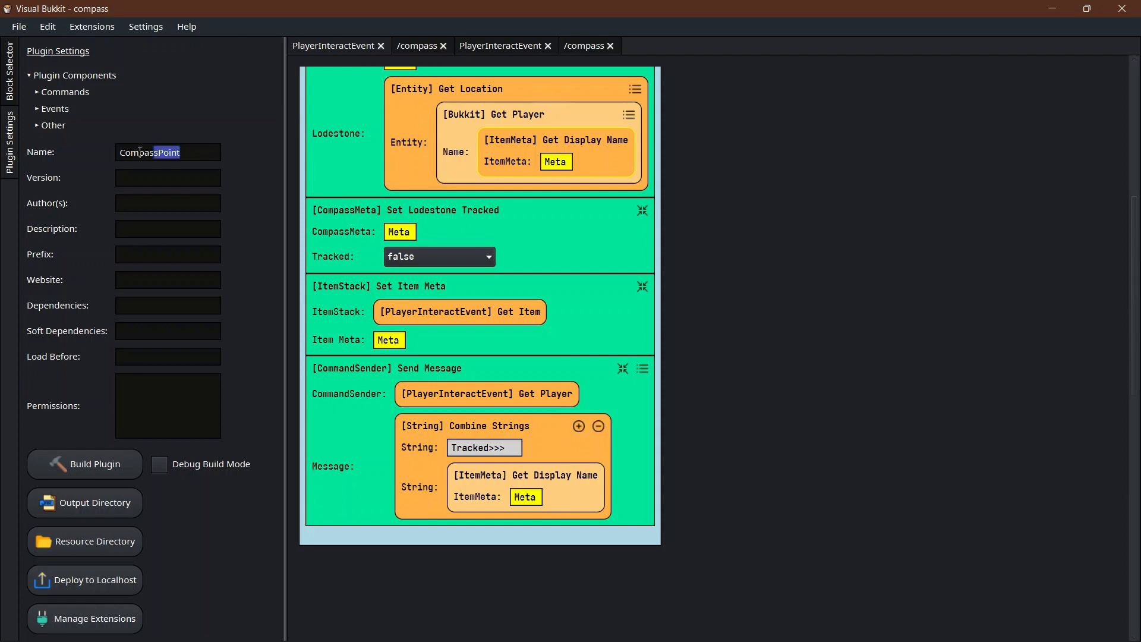
type("c")
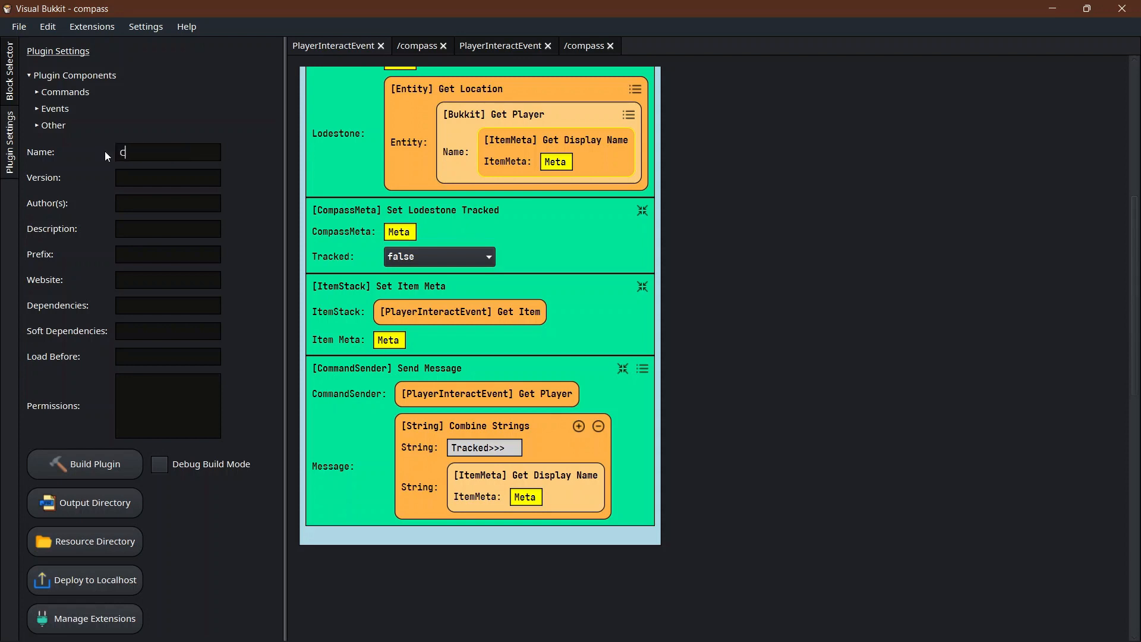
type("ompassPoint")
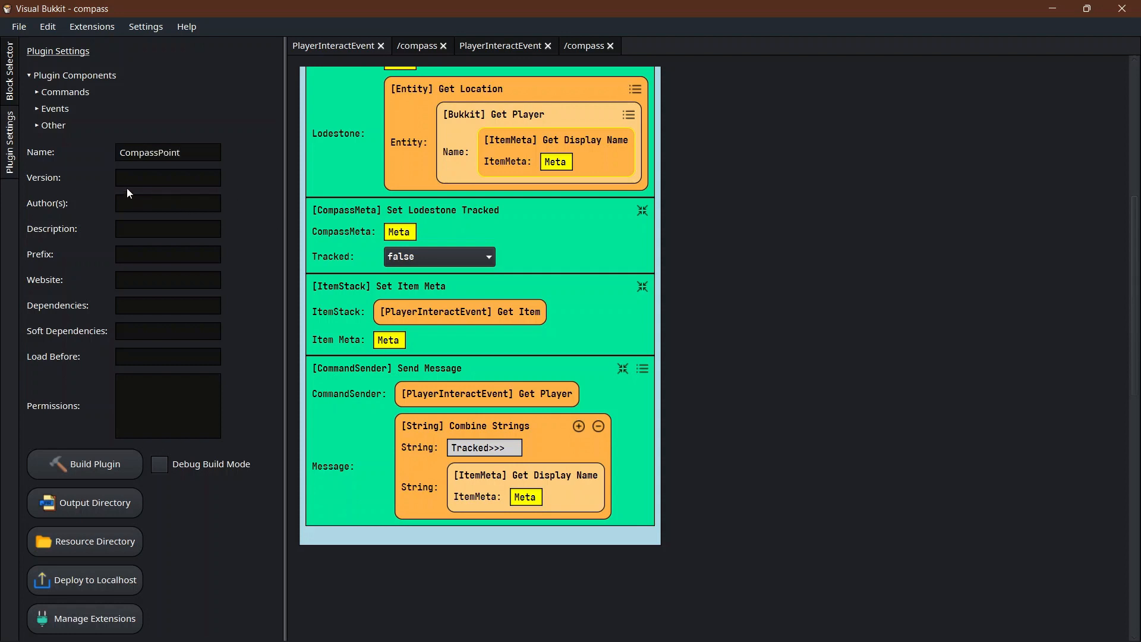
type("1.0.0")
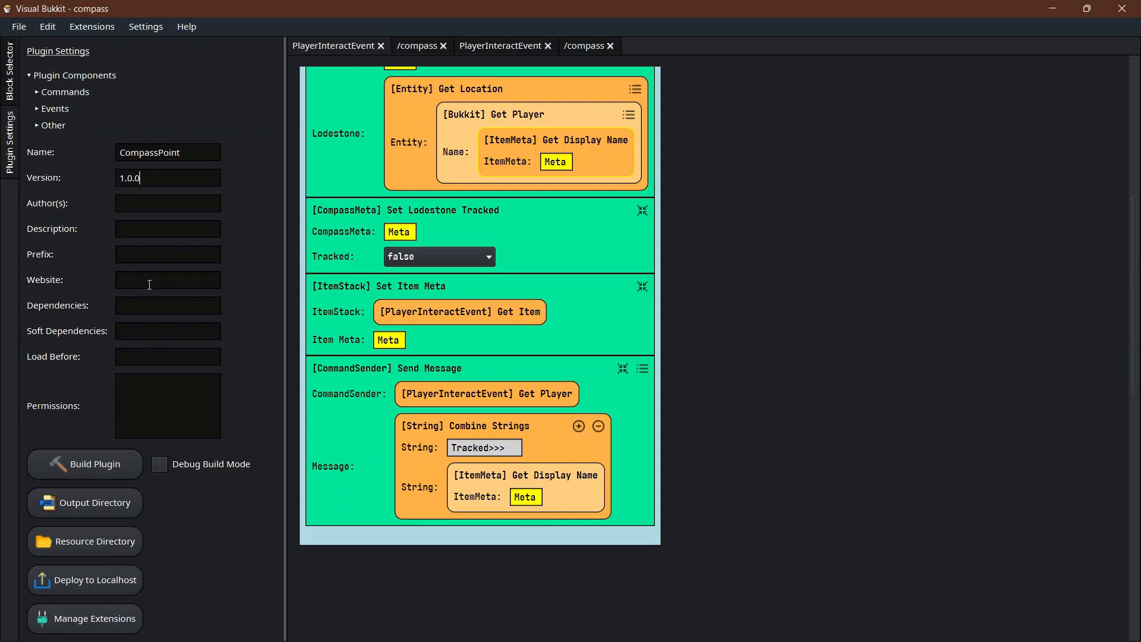
mouse_move(84, 464)
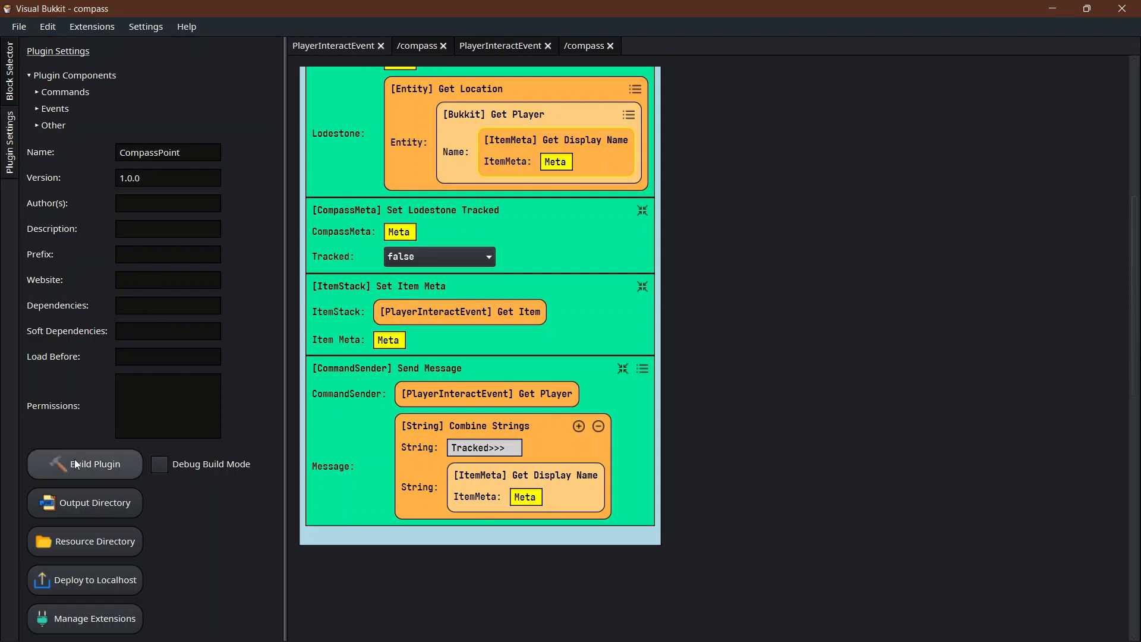
left_click(84, 463)
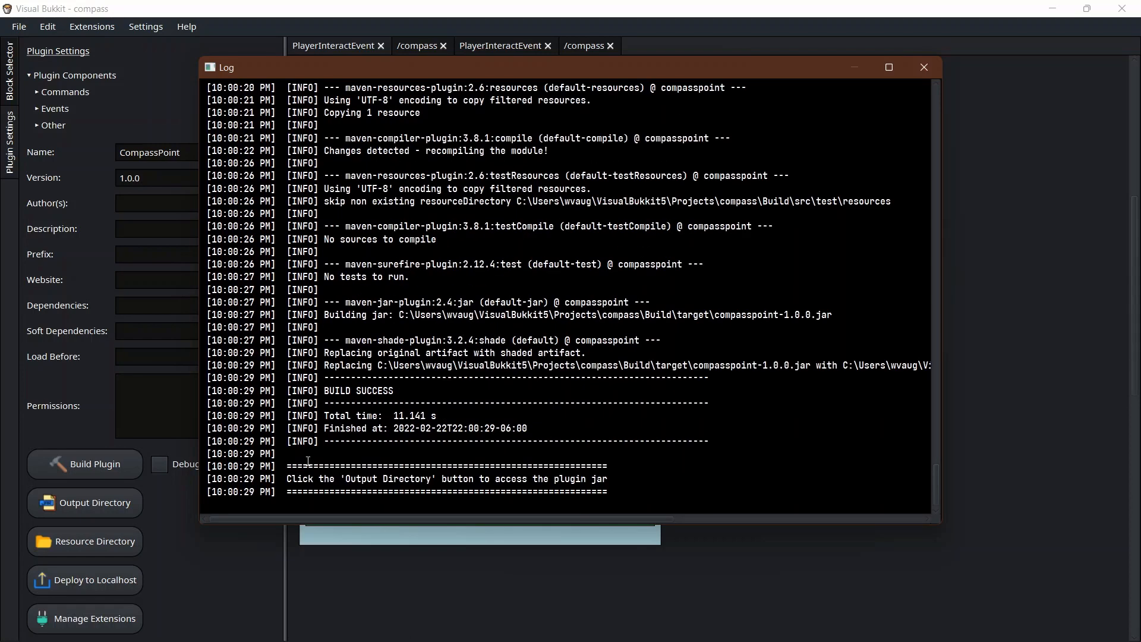
left_click(924, 67)
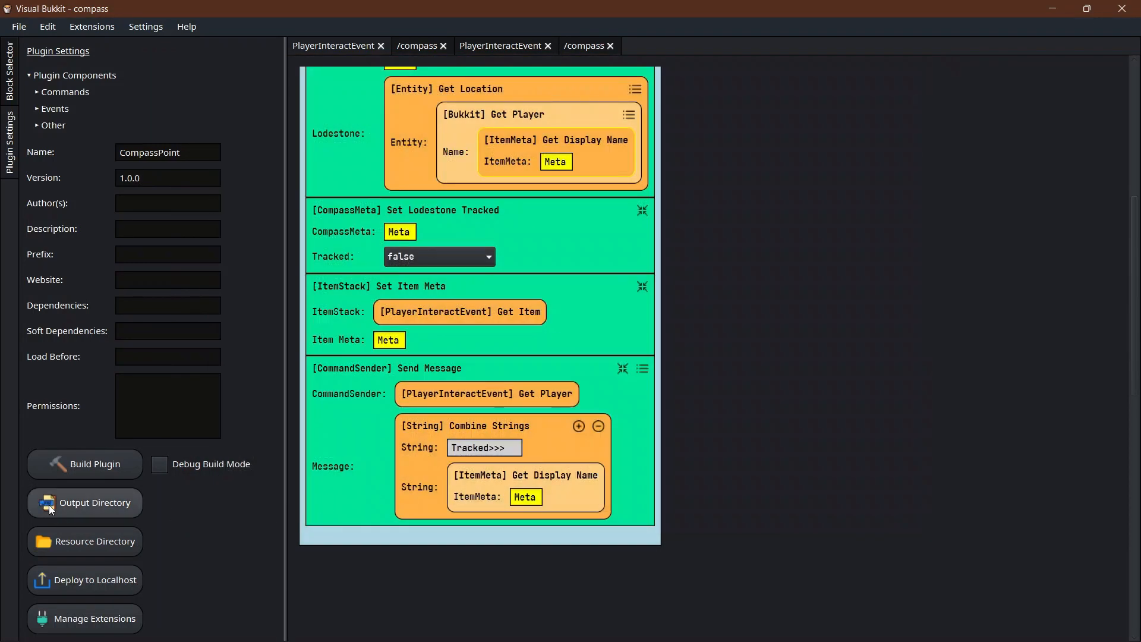
mouse_move(62, 510)
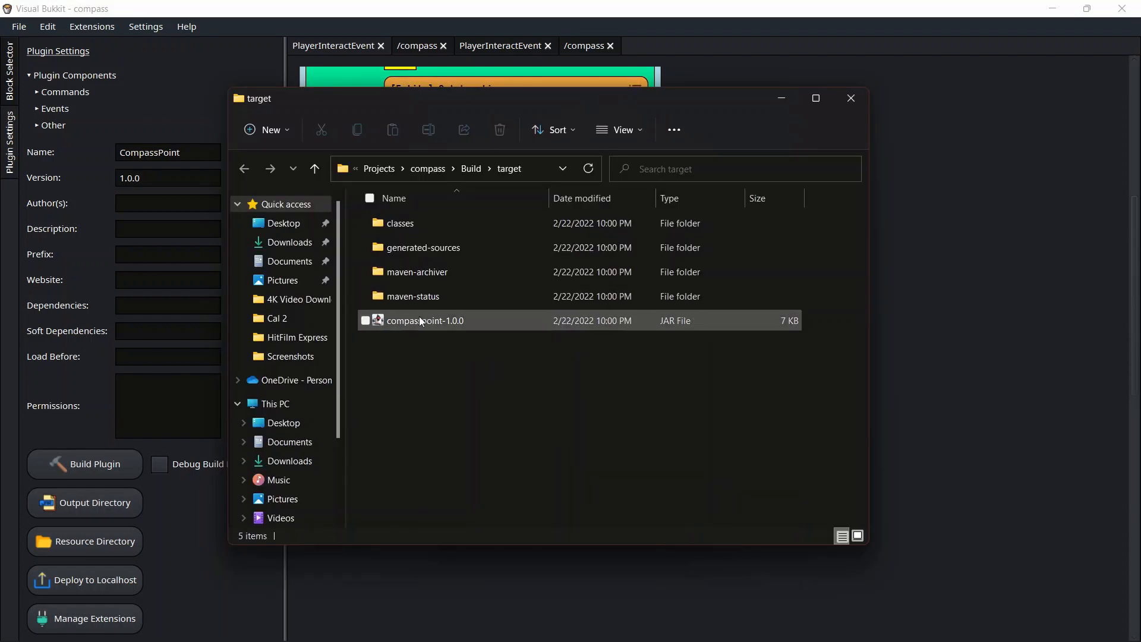
Select compasspoint-1.0.0.jar (7 KB) in the build's target folder.
left_click(420, 340)
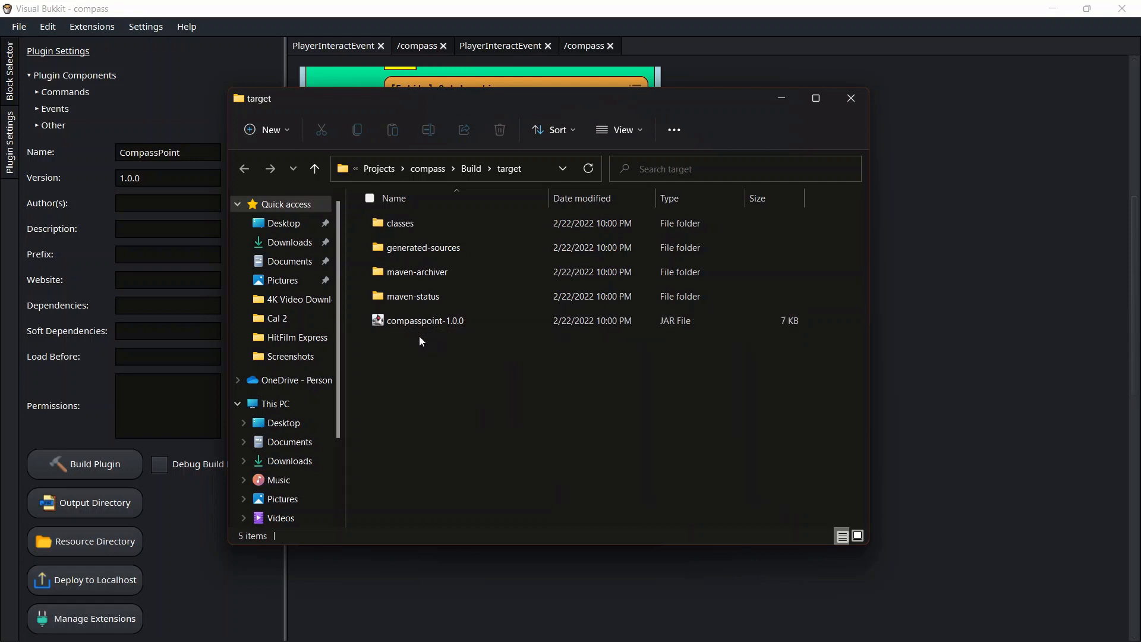
left_click(424, 320)
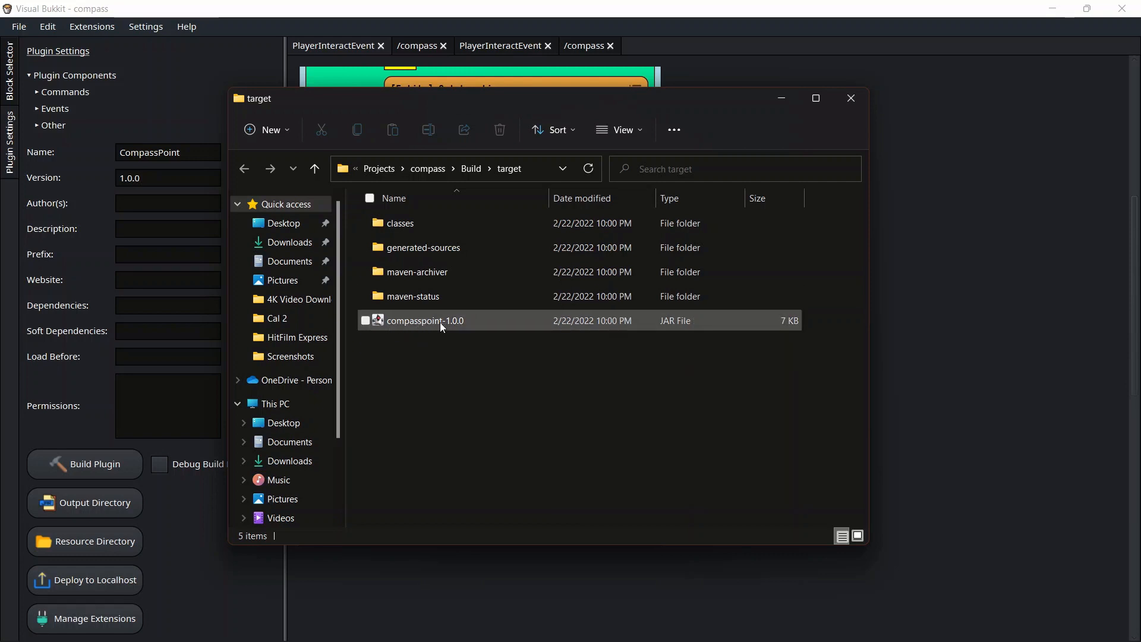
left_click(688, 436)
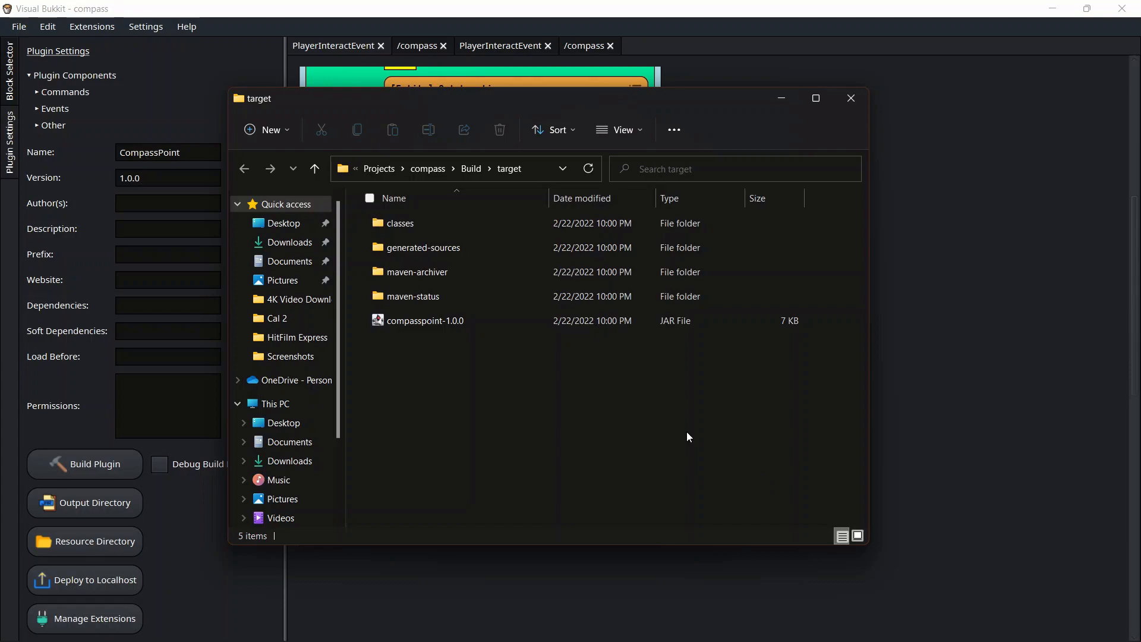